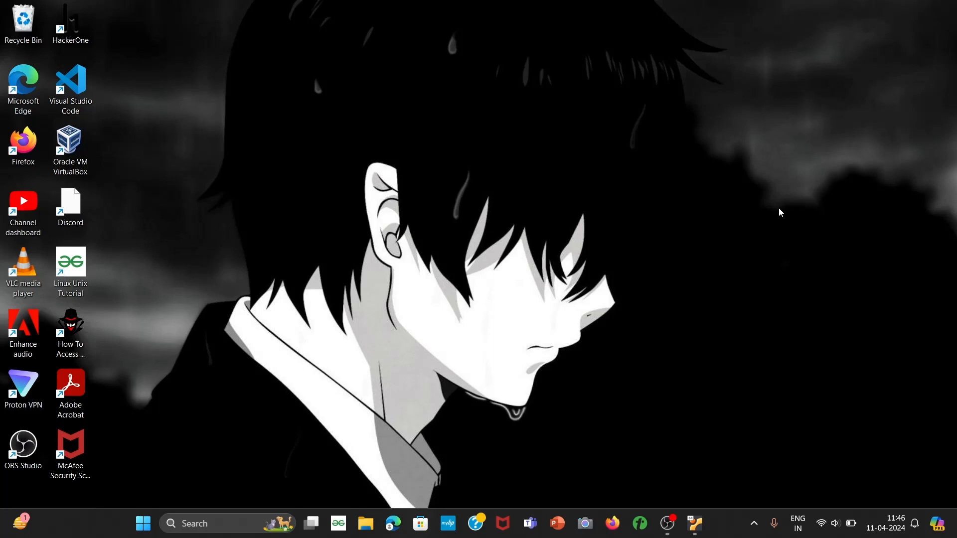
{"action": "mouse_move", "coordinate": [702, 455]}
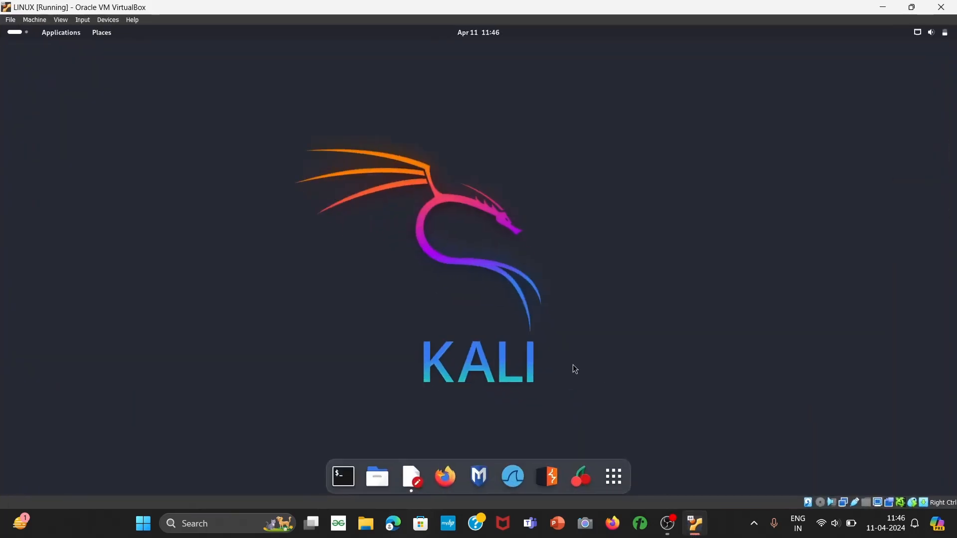
{"action": "mouse_move", "coordinate": [342, 476]}
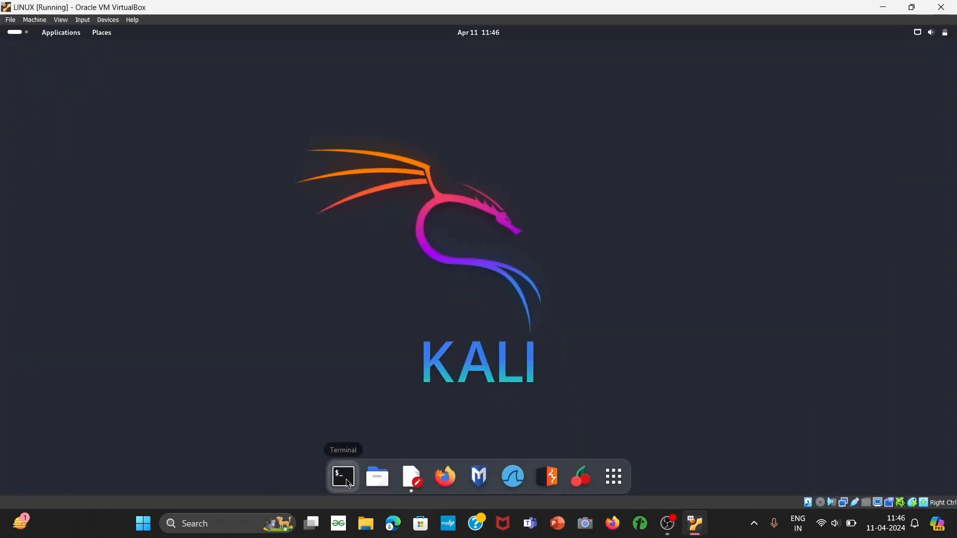
- Launch a terminal from the dock and become root with sudo su in /home/codex
{"action": "left_click", "coordinate": [342, 476]}
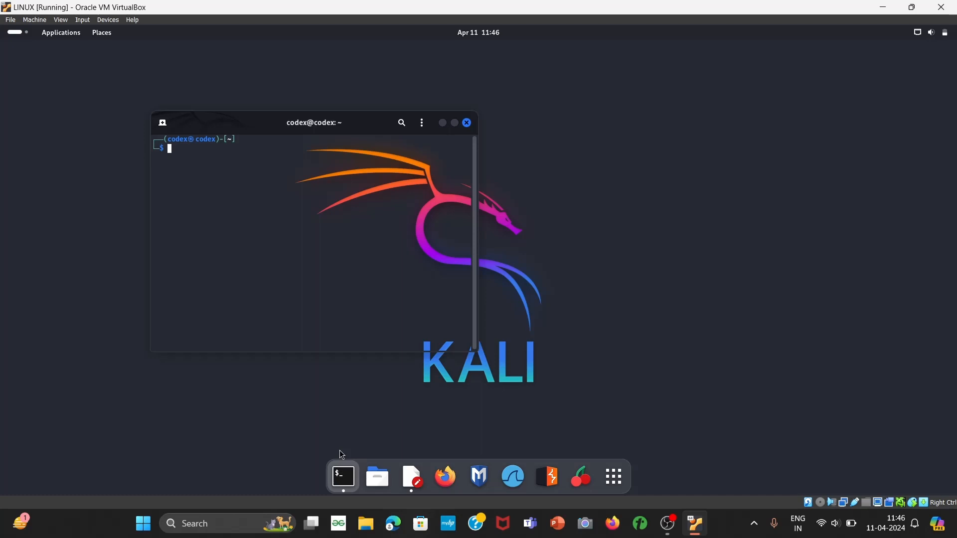
{"action": "mouse_move", "coordinate": [315, 265]}
{"action": "type", "text": "pwd"}
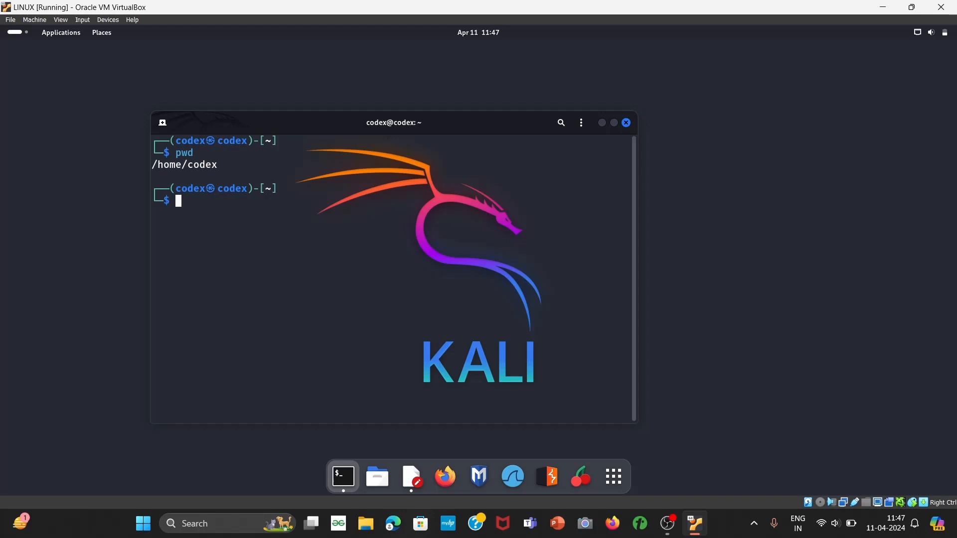
{"action": "type", "text": "sudo su"}
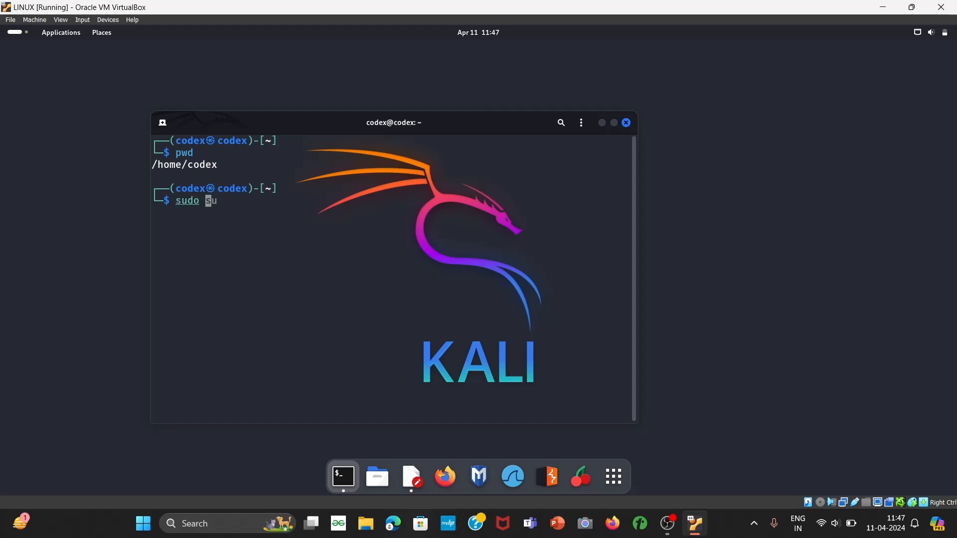
{"action": "key", "text": "Return"}
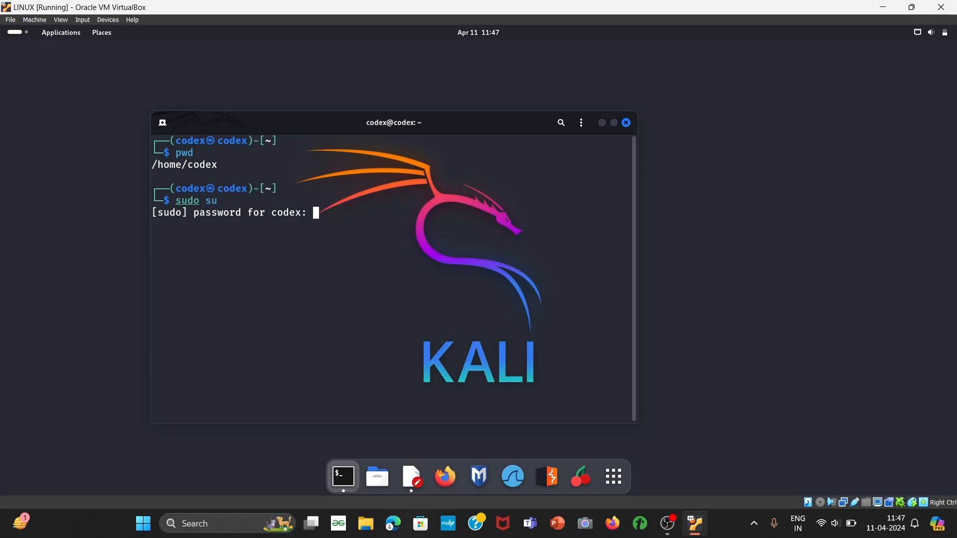
{"action": "key", "text": "Return"}
{"action": "type", "text": "pwd"}
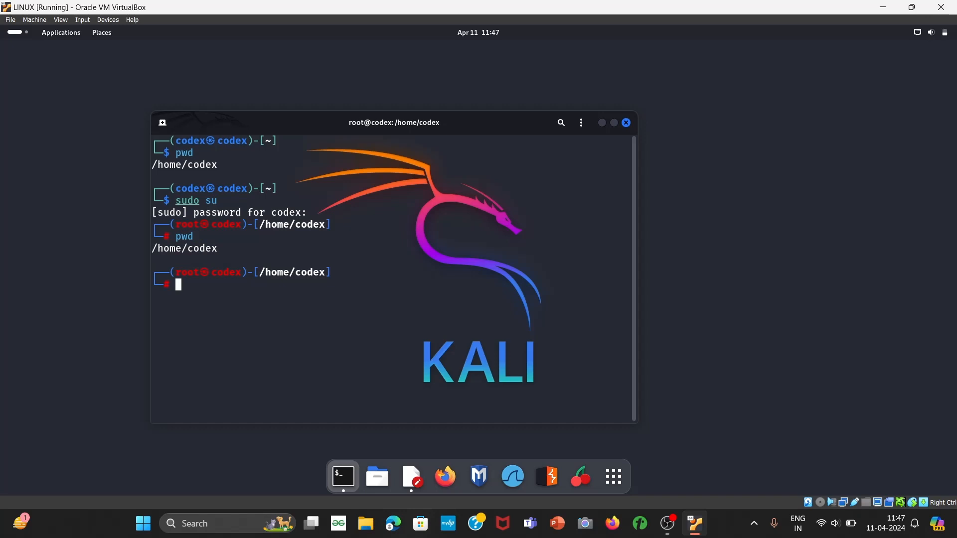
{"action": "mouse_move", "coordinate": [451, 113]}
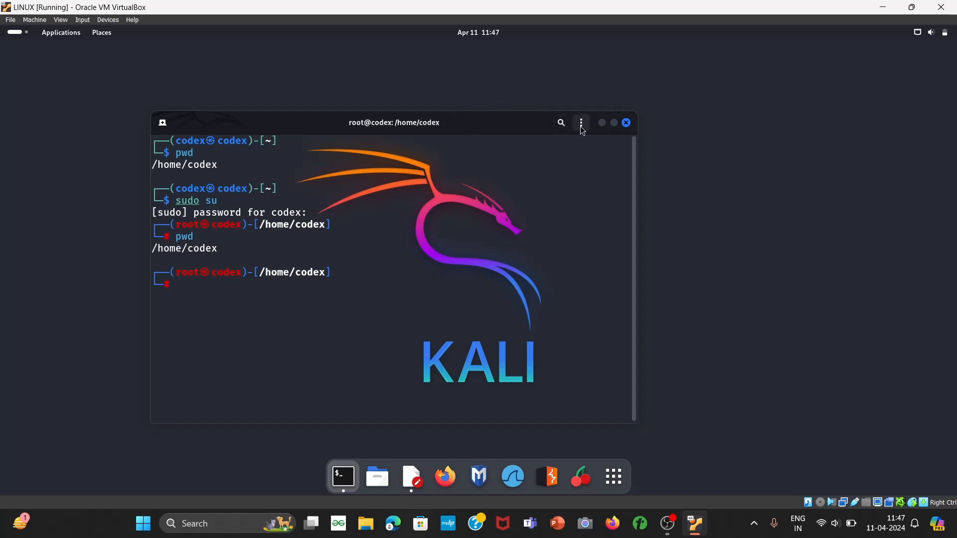
{"action": "left_click", "coordinate": [580, 123]}
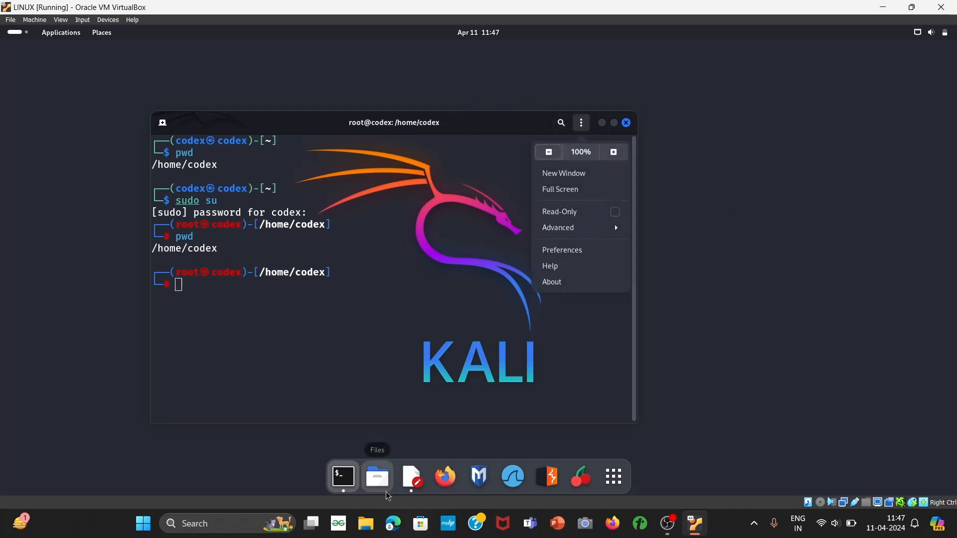
{"action": "left_click", "coordinate": [411, 476]}
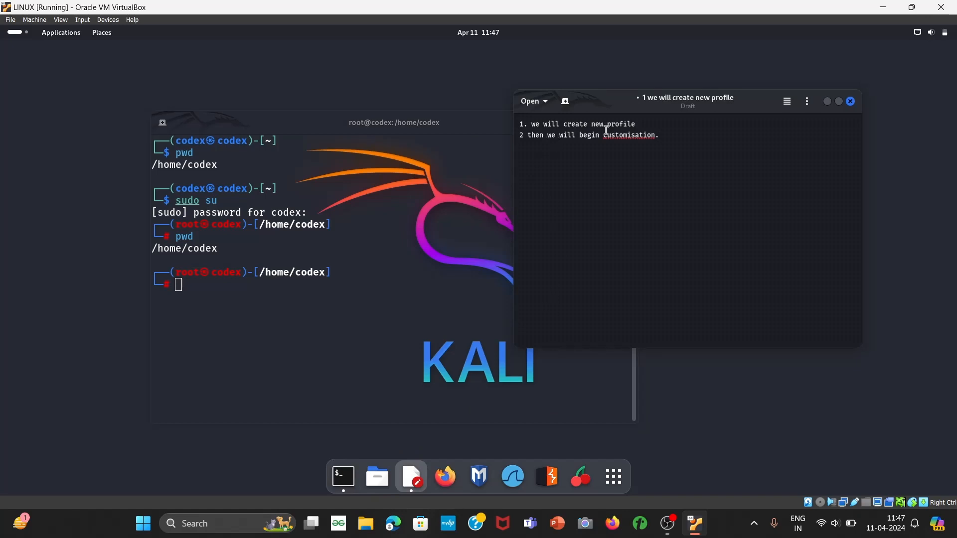
{"action": "left_click", "coordinate": [658, 135]}
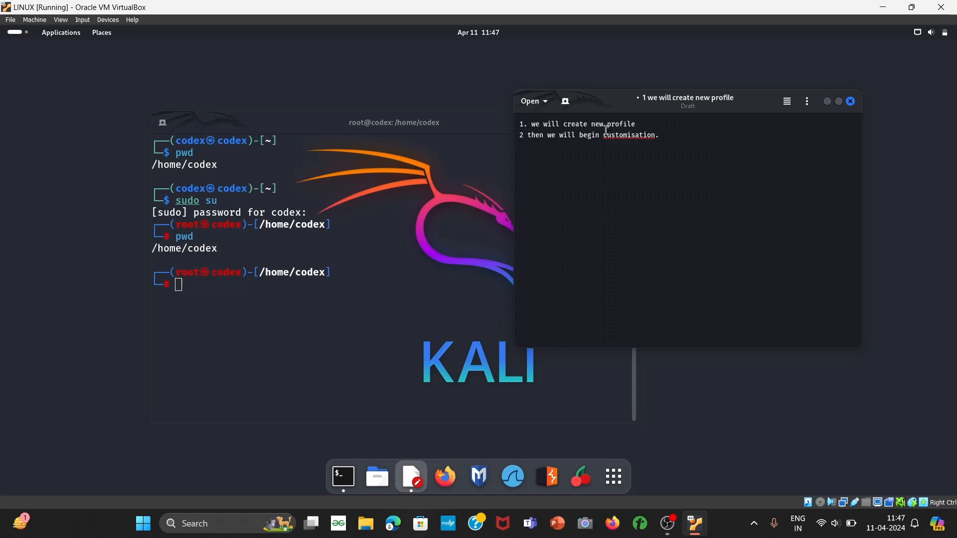
{"action": "left_click", "coordinate": [659, 135]}
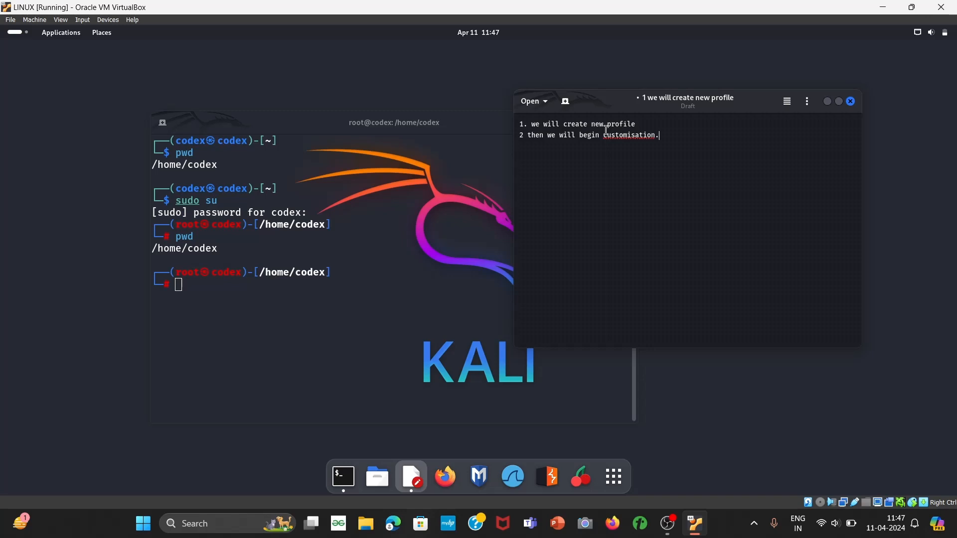
{"action": "mouse_move", "coordinate": [560, 134]}
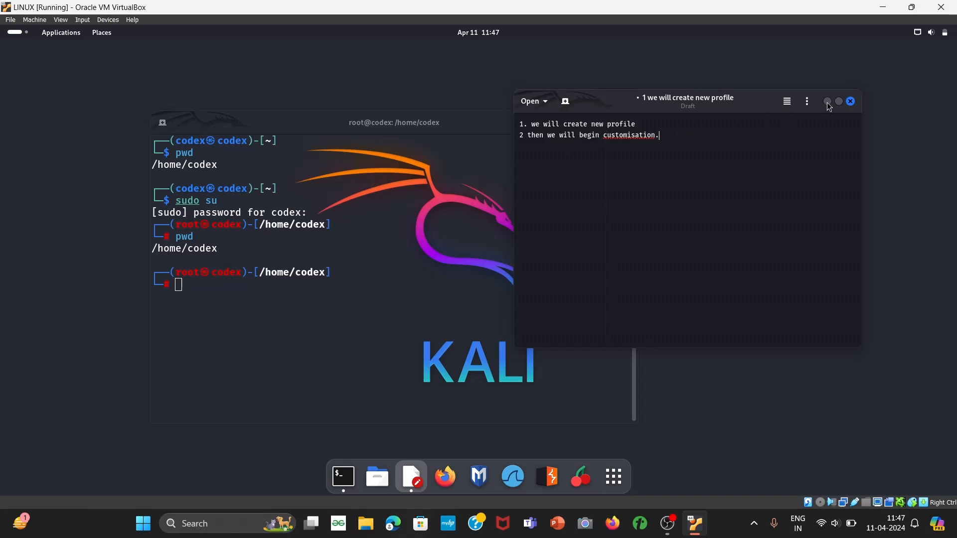
{"action": "left_click", "coordinate": [849, 101]}
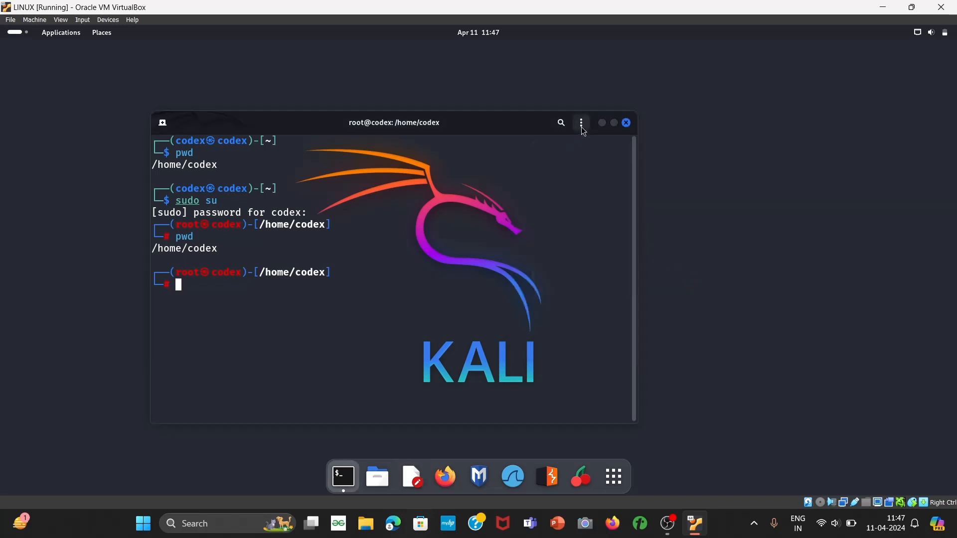
- Open Preferences from the terminal's ⋮ menu, showing General settings and the Unnamed profile
{"action": "left_click", "coordinate": [580, 123]}
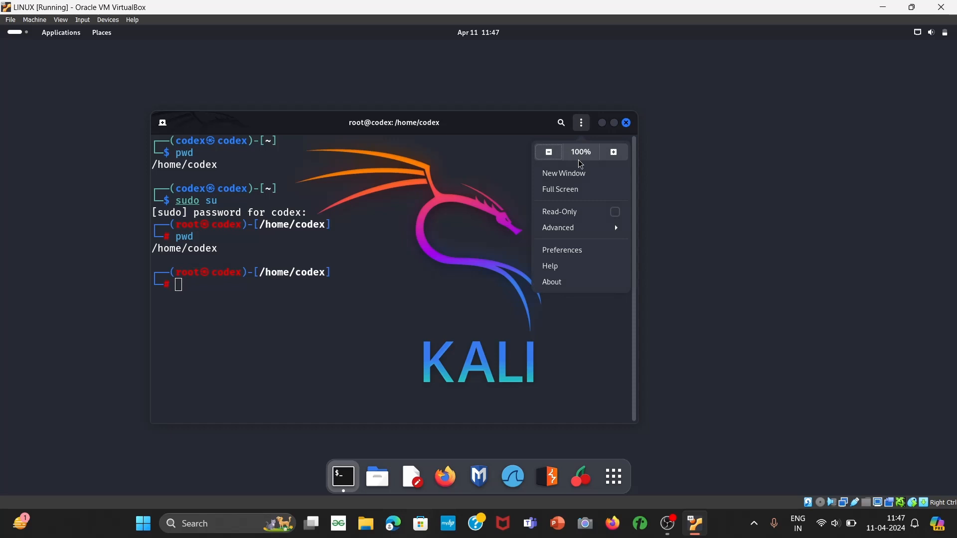
{"action": "left_click", "coordinate": [570, 248]}
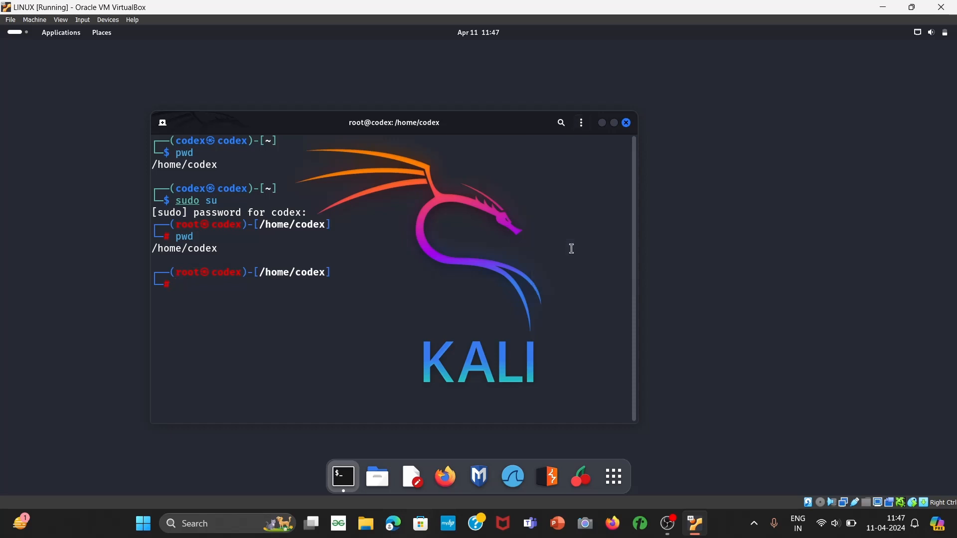
{"action": "left_click", "coordinate": [580, 122]}
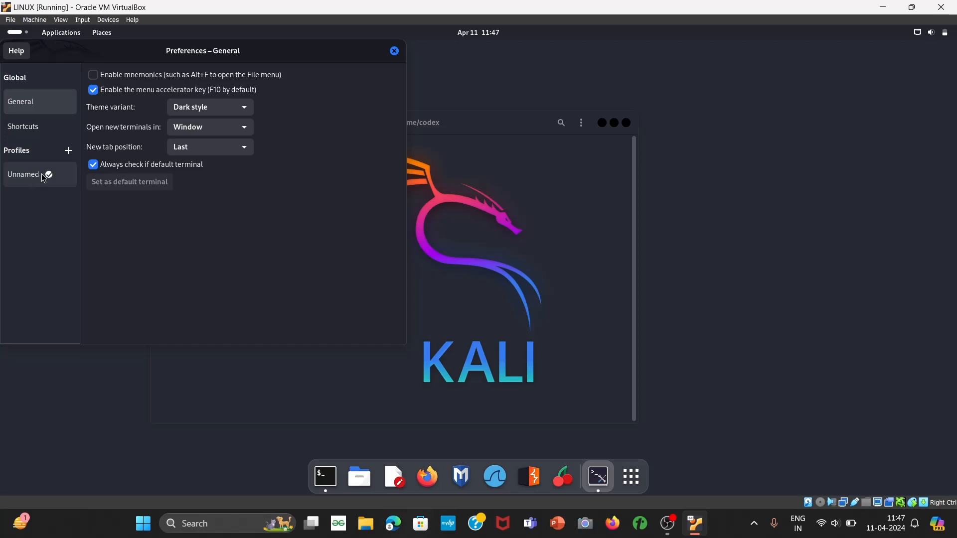
{"action": "mouse_move", "coordinate": [58, 174]}
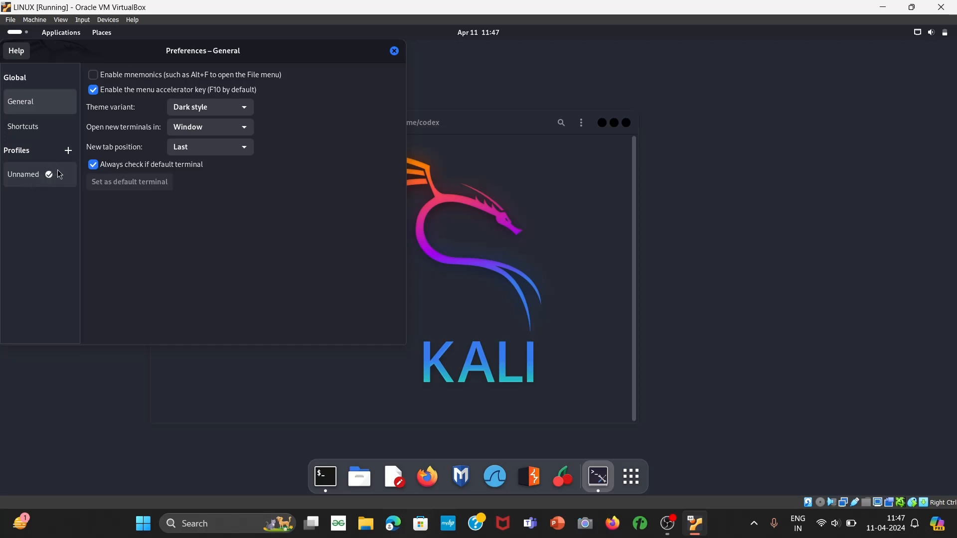
- Create a new terminal profile named 'lets try' and show its Text settings
{"action": "left_click", "coordinate": [68, 151]}
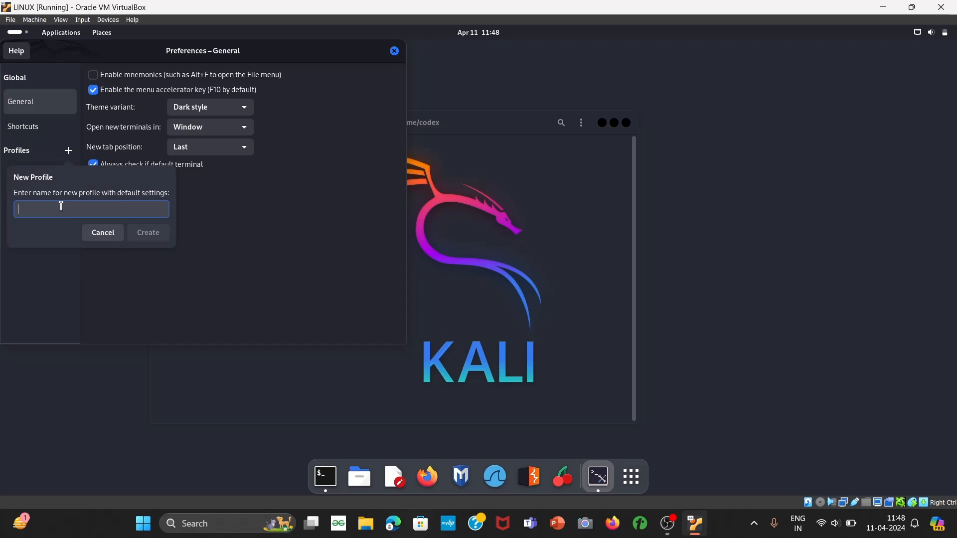
{"action": "type", "text": "lets try"}
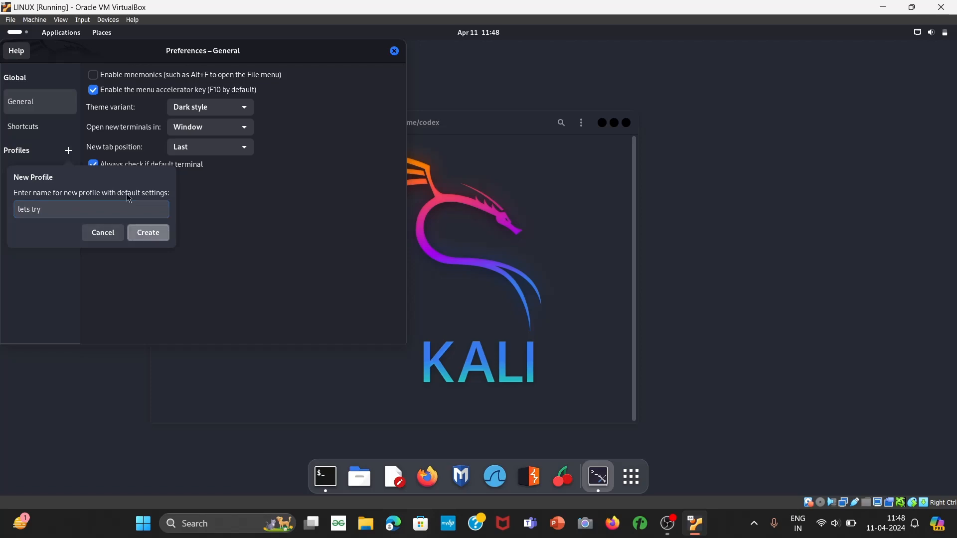
{"action": "left_click", "coordinate": [147, 233]}
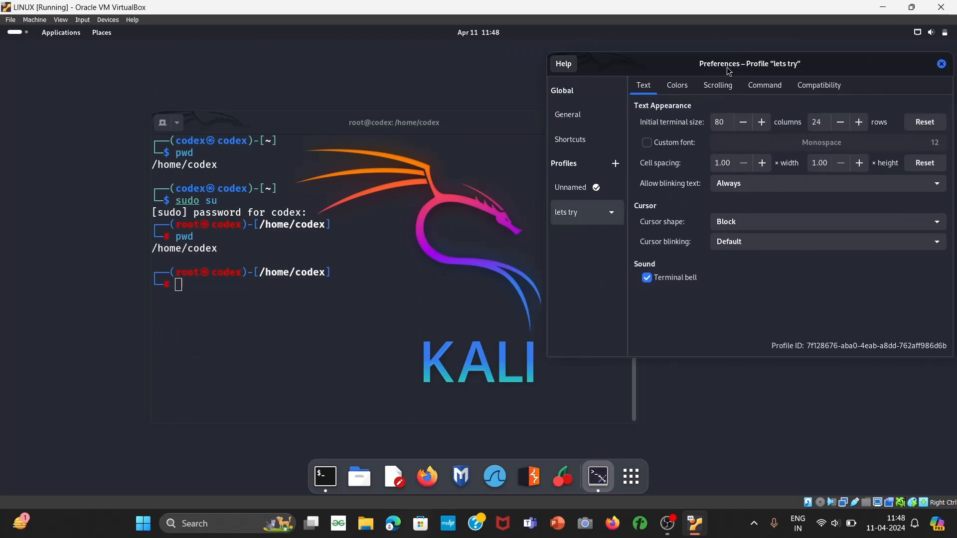
- Move the terminal aside and switch it to profile '2. lets try' from the Profile submenu
{"action": "left_click_drag", "start_coordinate": [393, 122], "coordinate": [242, 71]}
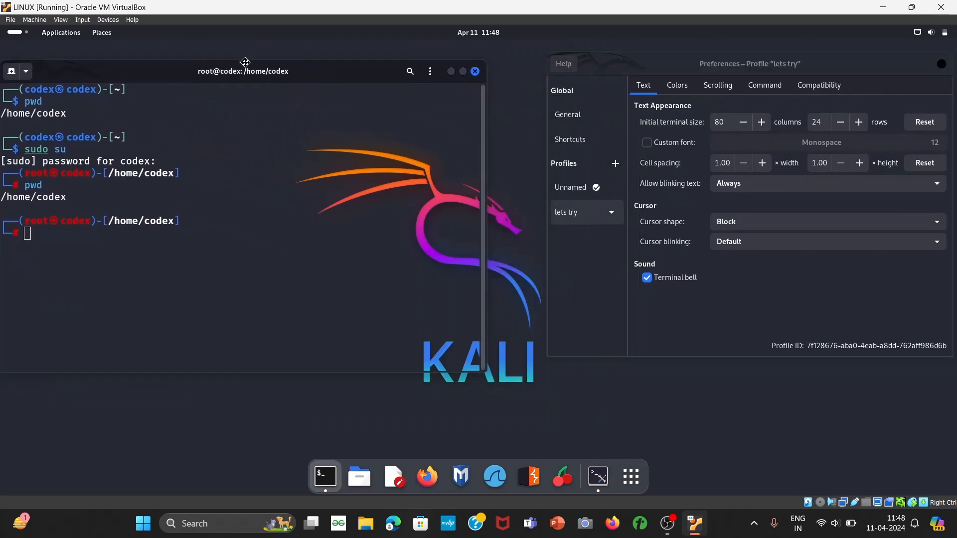
{"action": "left_click_drag", "start_coordinate": [243, 71], "coordinate": [279, 65]}
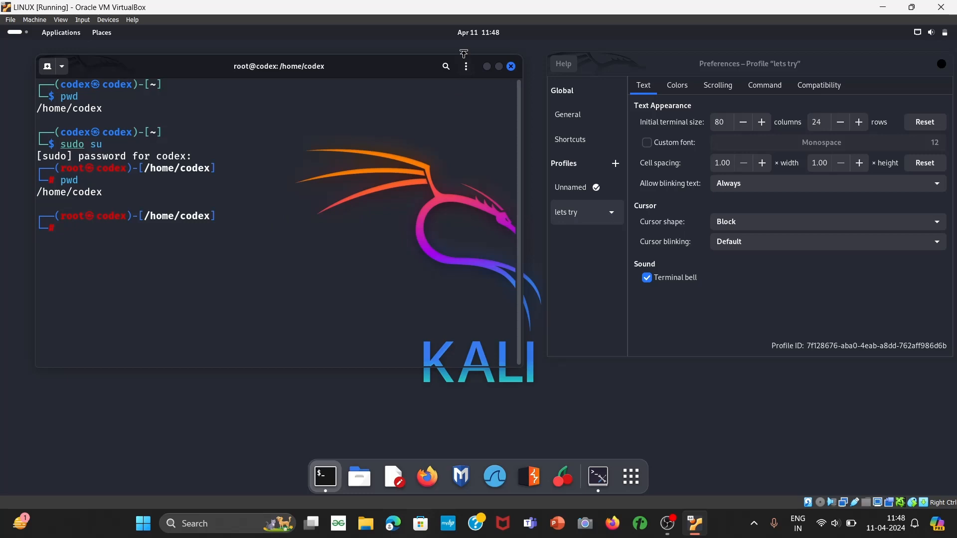
{"action": "left_click", "coordinate": [465, 66]}
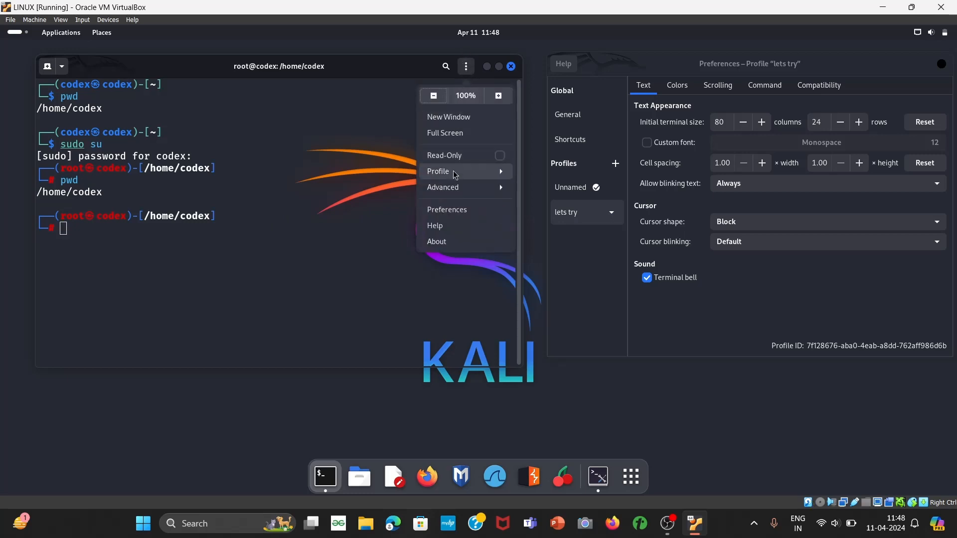
{"action": "mouse_move", "coordinate": [501, 180]}
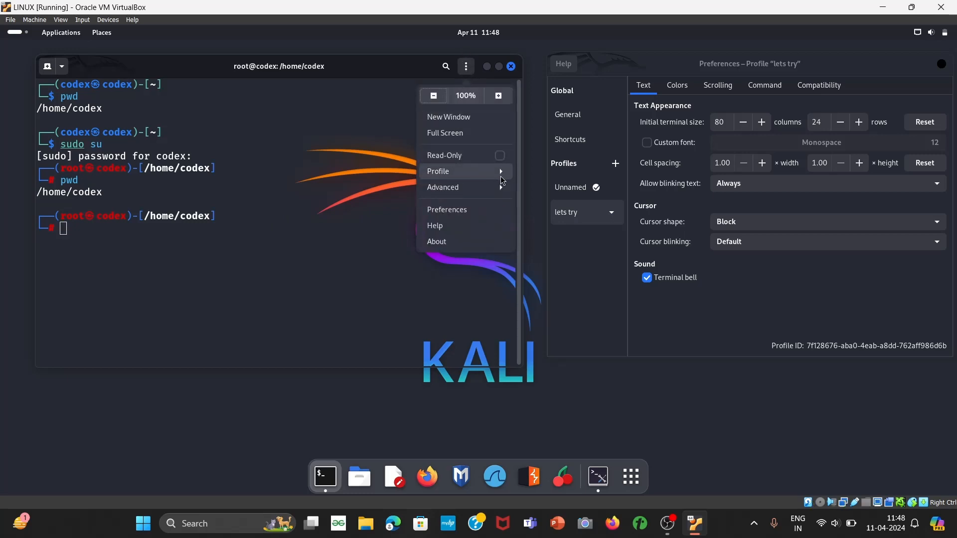
{"action": "left_click", "coordinate": [437, 170]}
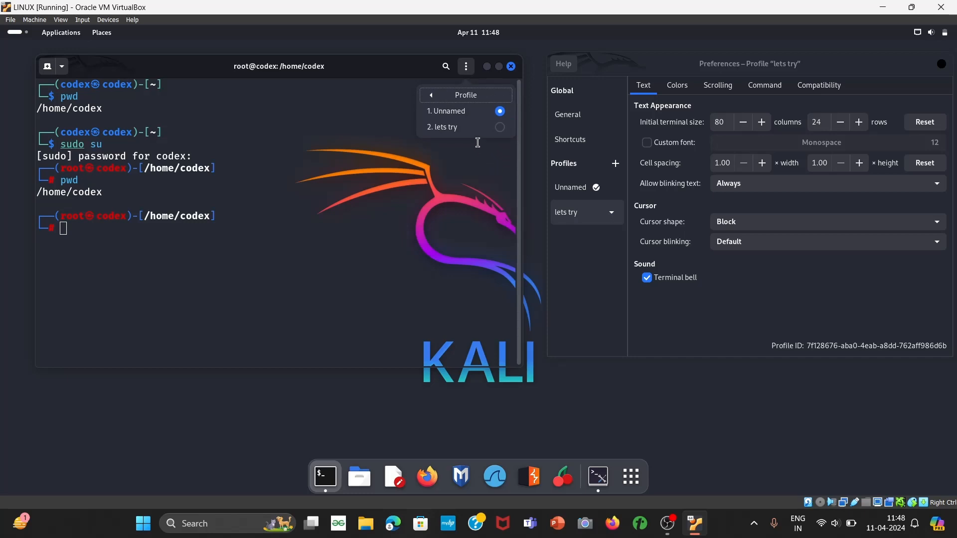
{"action": "mouse_move", "coordinate": [466, 126]}
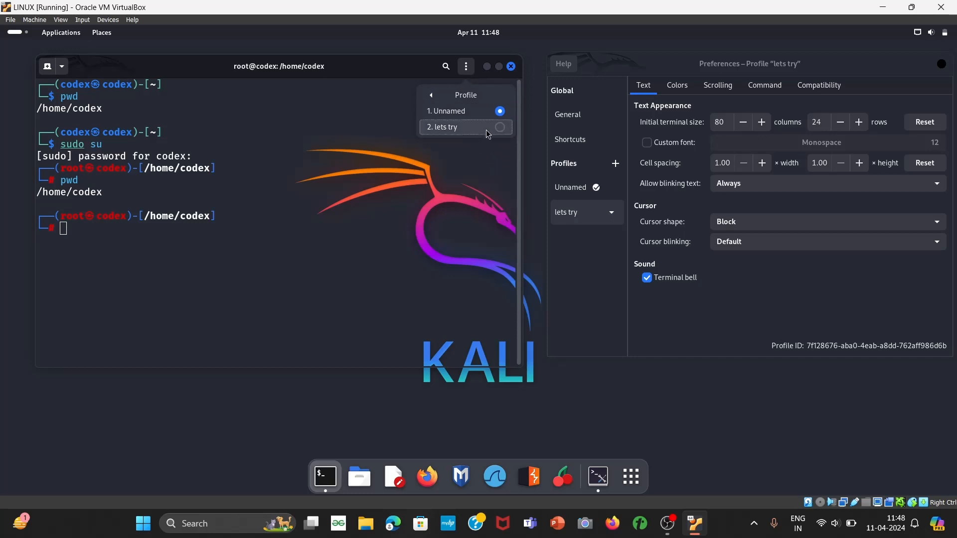
{"action": "left_click", "coordinate": [497, 126]}
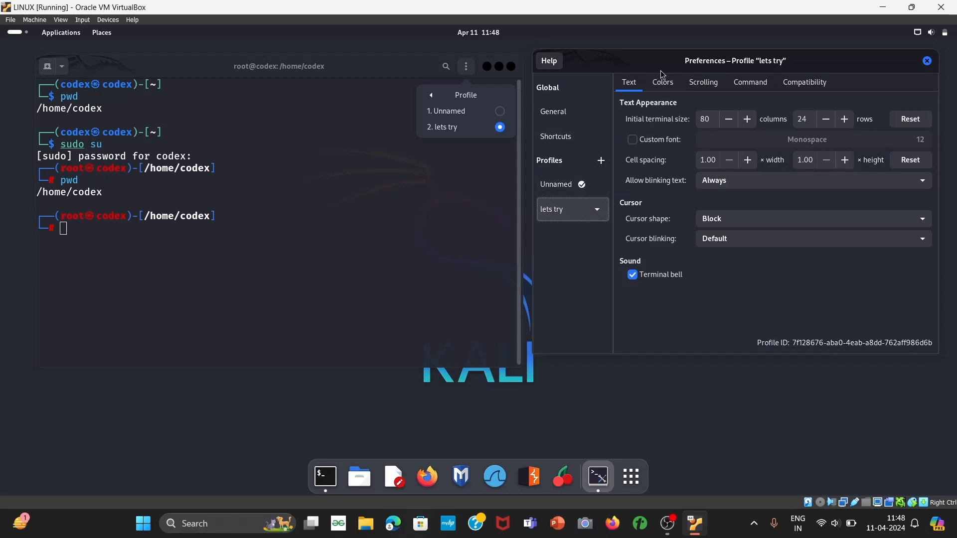
{"action": "mouse_move", "coordinate": [629, 125]}
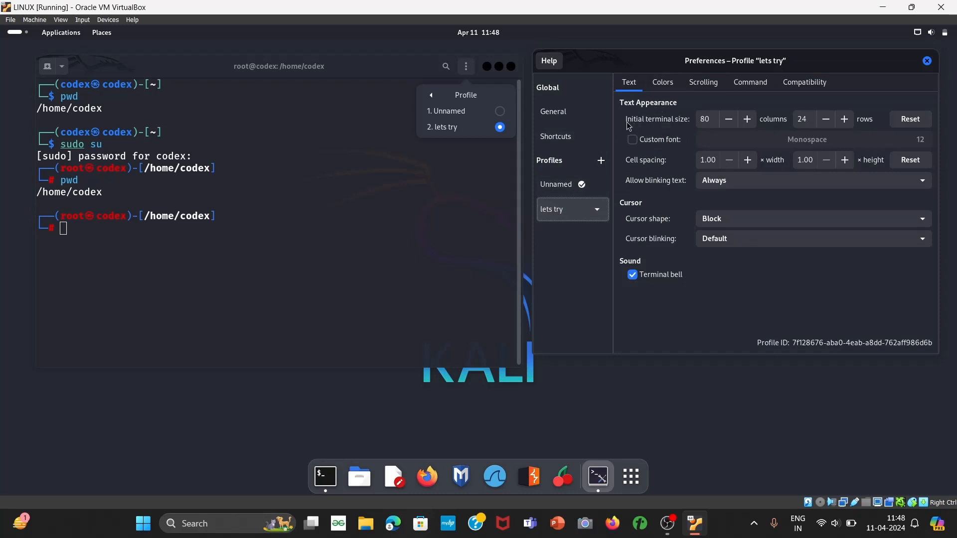
{"action": "mouse_move", "coordinate": [118, 133]}
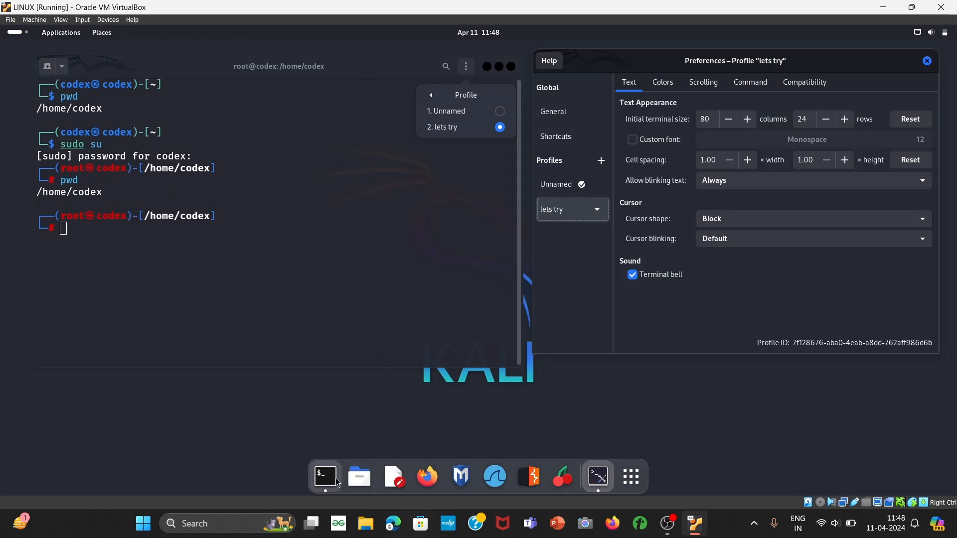
{"action": "mouse_move", "coordinate": [359, 476]}
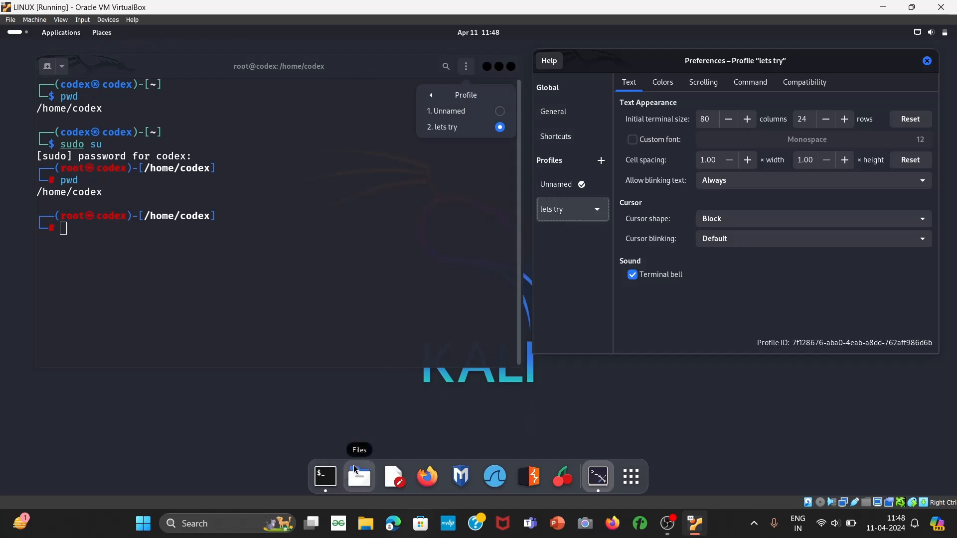
{"action": "mouse_move", "coordinate": [741, 164]}
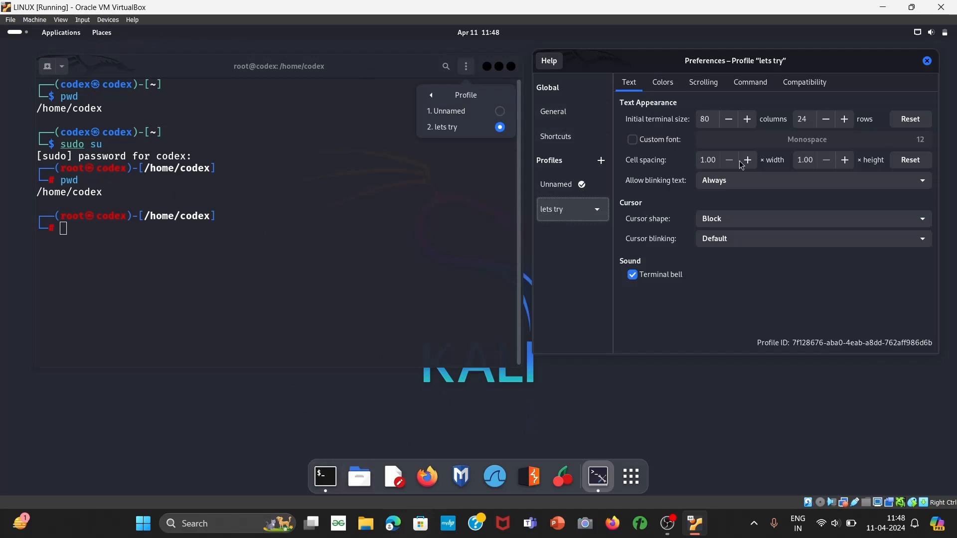
{"action": "mouse_move", "coordinate": [671, 174]}
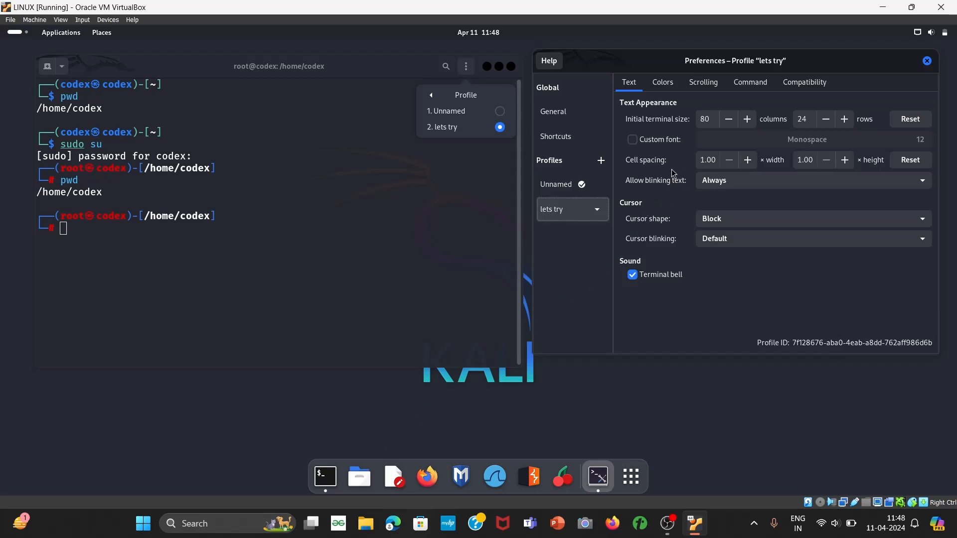
{"action": "mouse_move", "coordinate": [755, 134]}
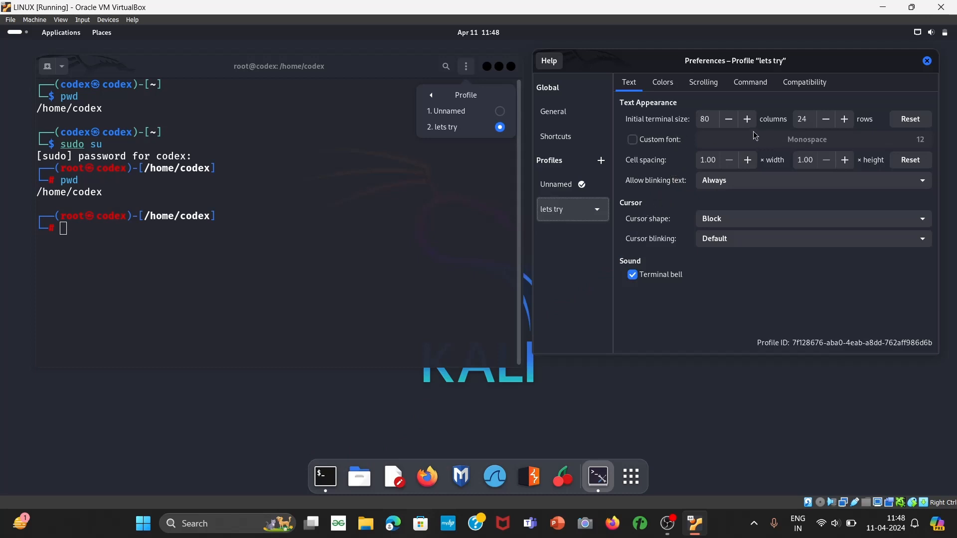
{"action": "mouse_move", "coordinate": [662, 258]}
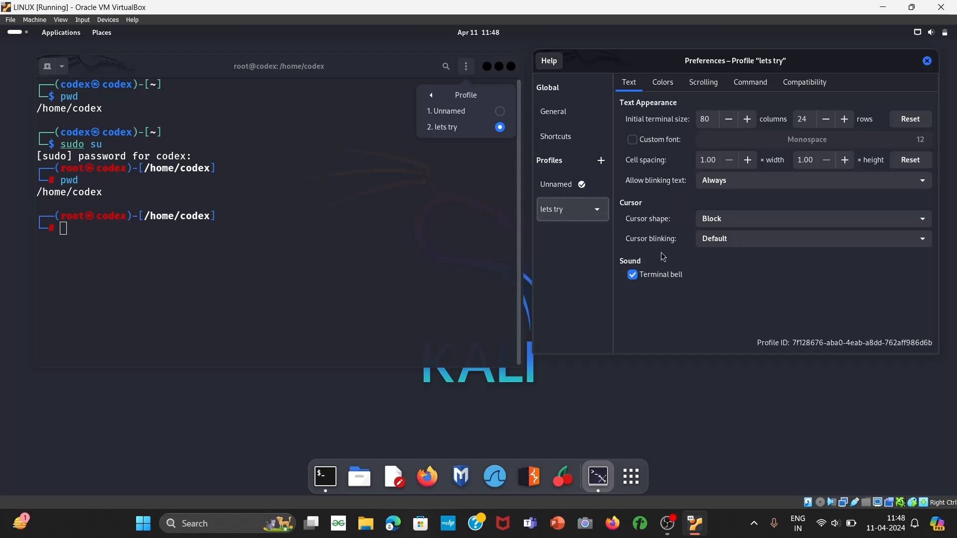
- Enable Custom font (Monospace 12) for 'lets try' after a glance at the Colors settings
{"action": "left_click", "coordinate": [661, 83]}
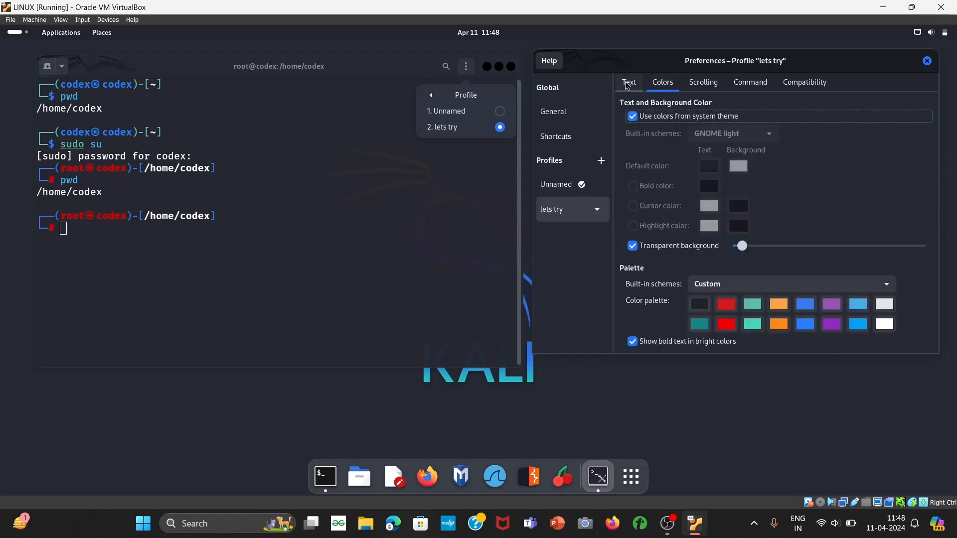
{"action": "left_click", "coordinate": [629, 82]}
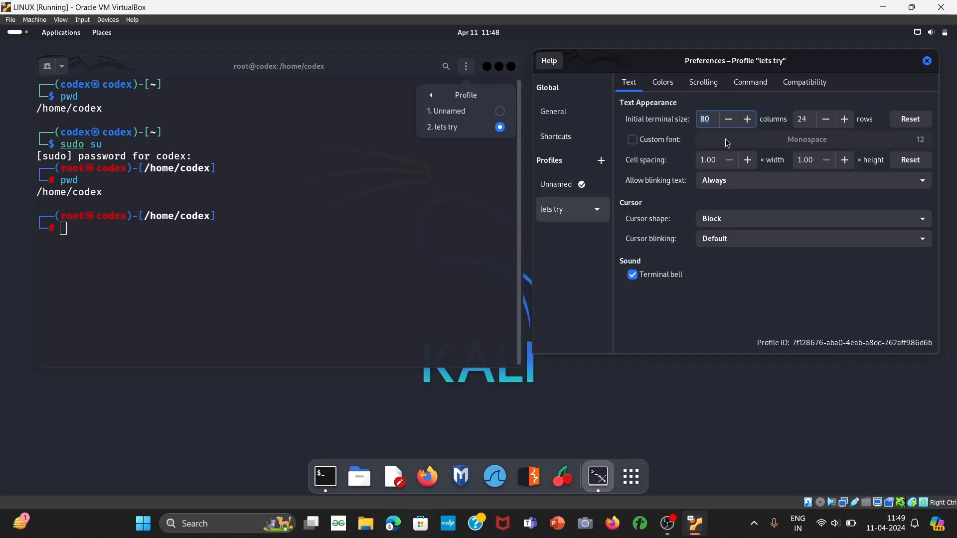
{"action": "left_click", "coordinate": [632, 139]}
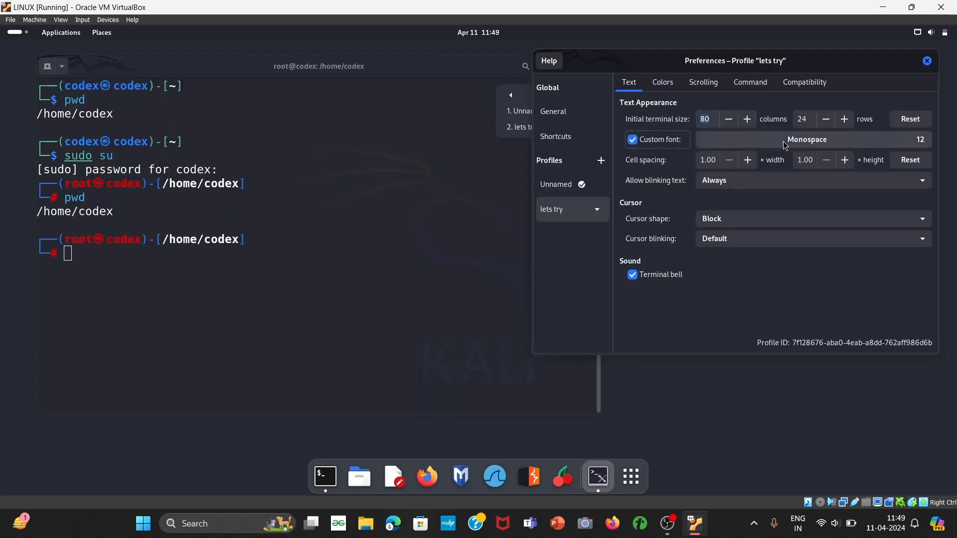
- Choose Liberation Mono at size 25 as the profile's terminal font
{"action": "left_click", "coordinate": [806, 139]}
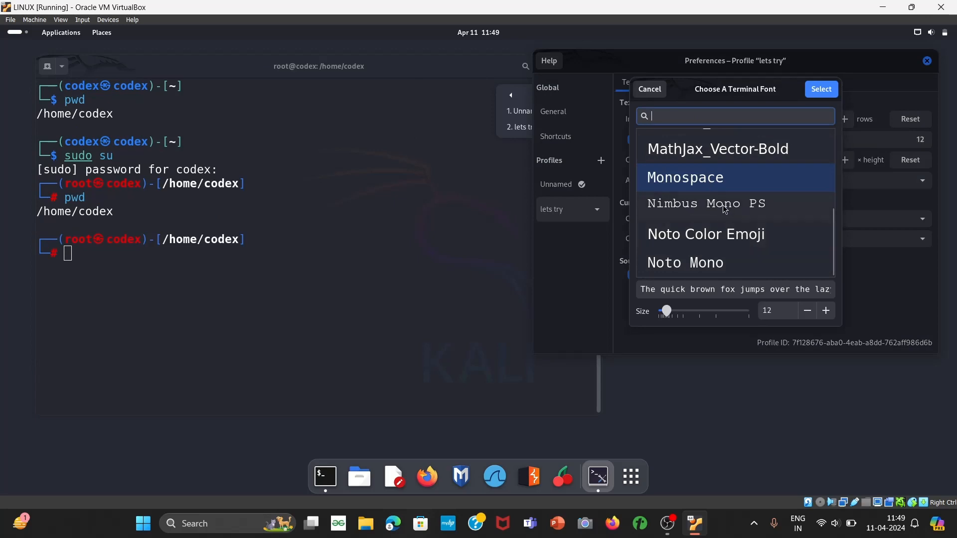
{"action": "scroll", "scroll_direction": "up", "scroll_amount": 3}
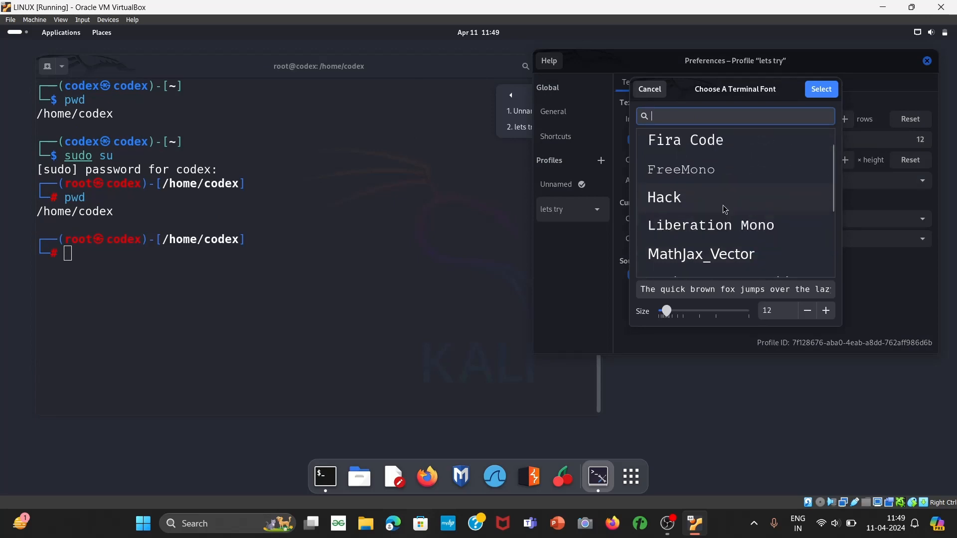
{"action": "scroll", "scroll_direction": "down", "scroll_amount": 3}
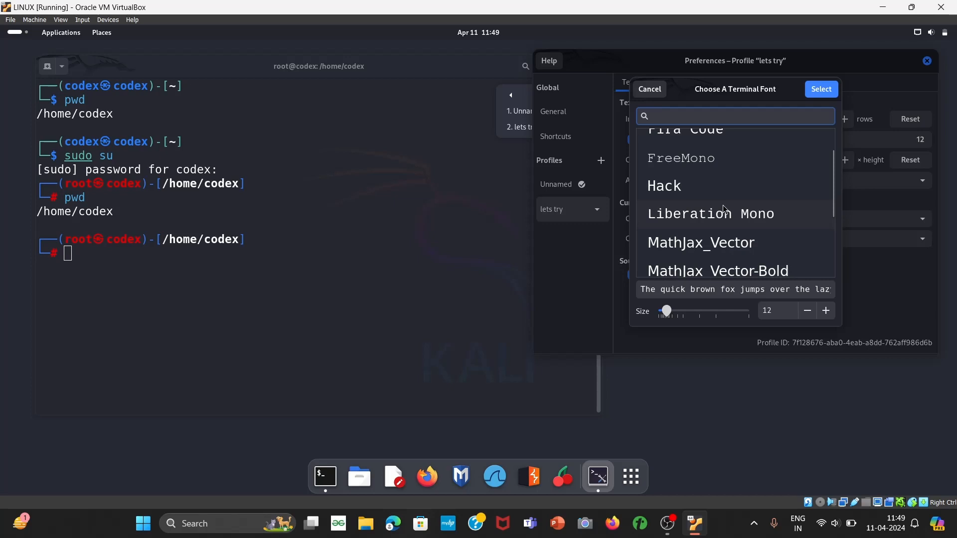
{"action": "left_click", "coordinate": [710, 213]}
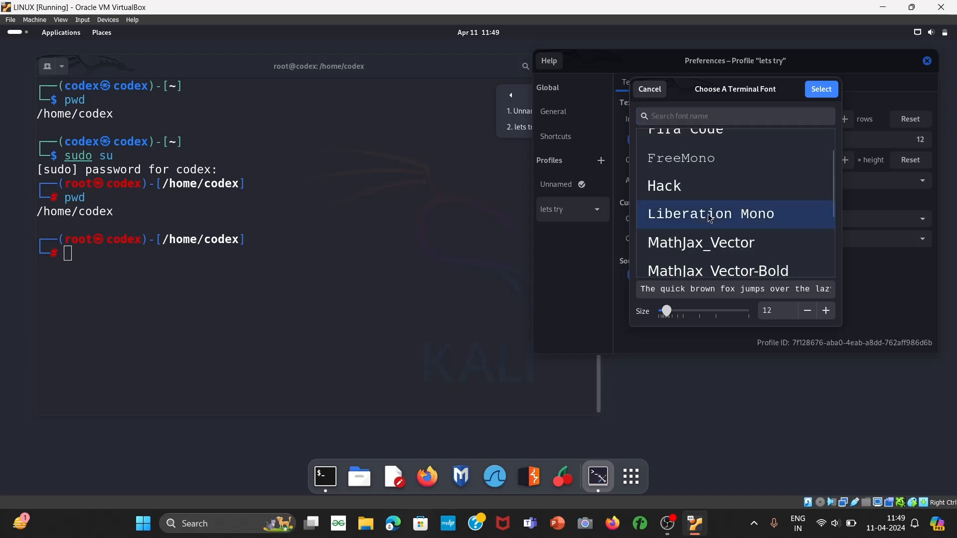
{"action": "mouse_move", "coordinate": [766, 296]}
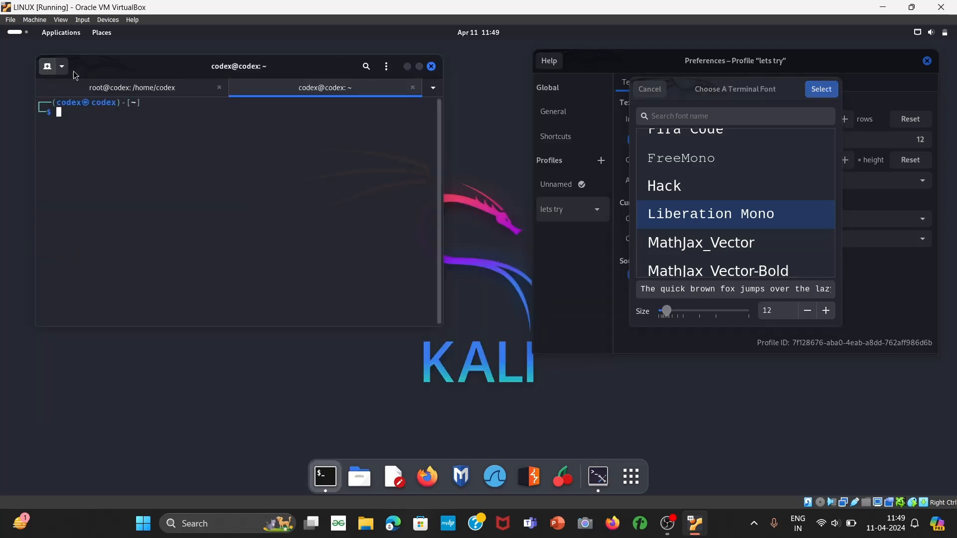
{"action": "mouse_move", "coordinate": [92, 108]}
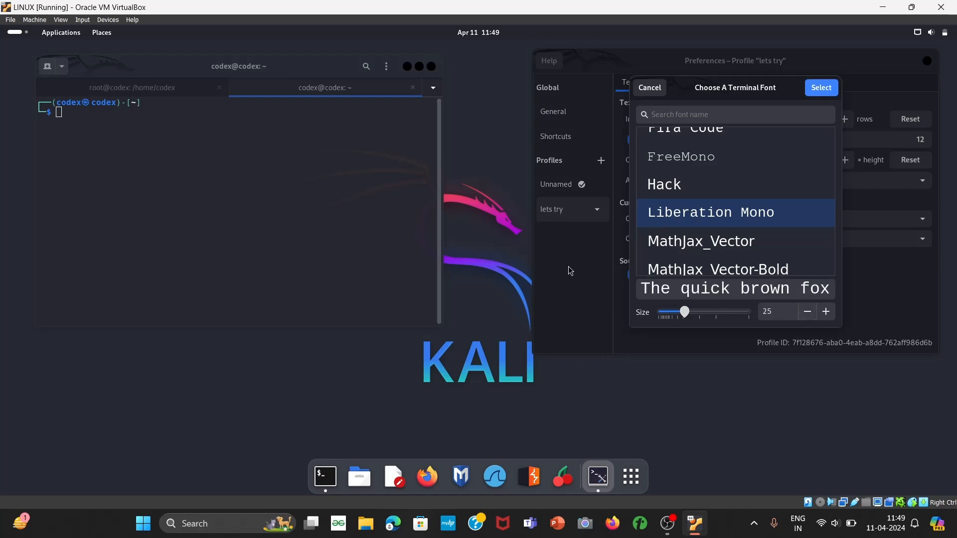
{"action": "mouse_move", "coordinate": [90, 117]}
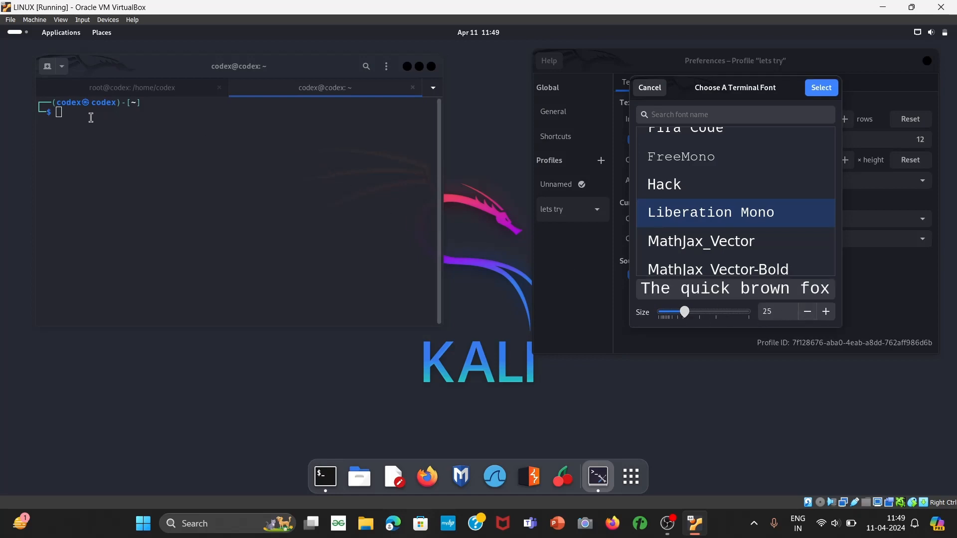
{"action": "mouse_move", "coordinate": [49, 74]}
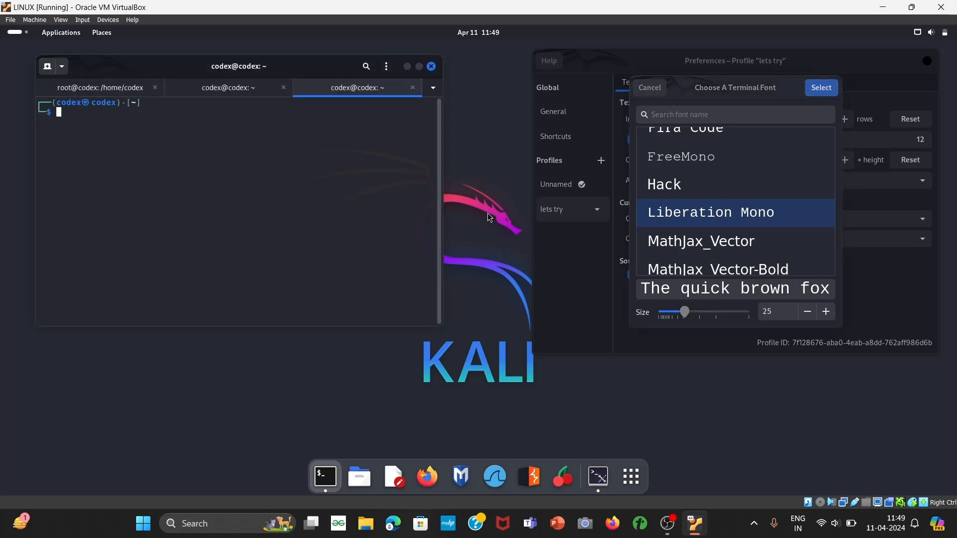
{"action": "left_click", "coordinate": [820, 88]}
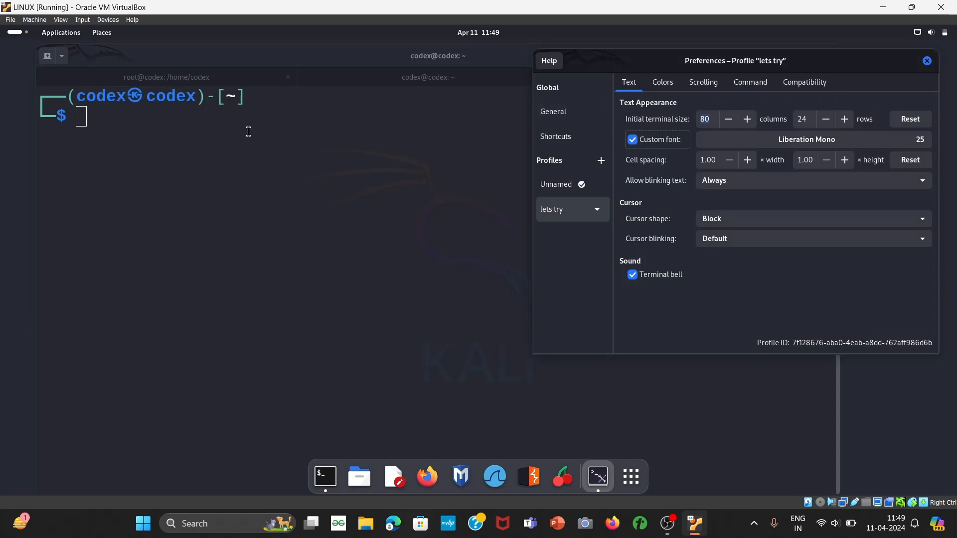
{"action": "mouse_move", "coordinate": [687, 260]}
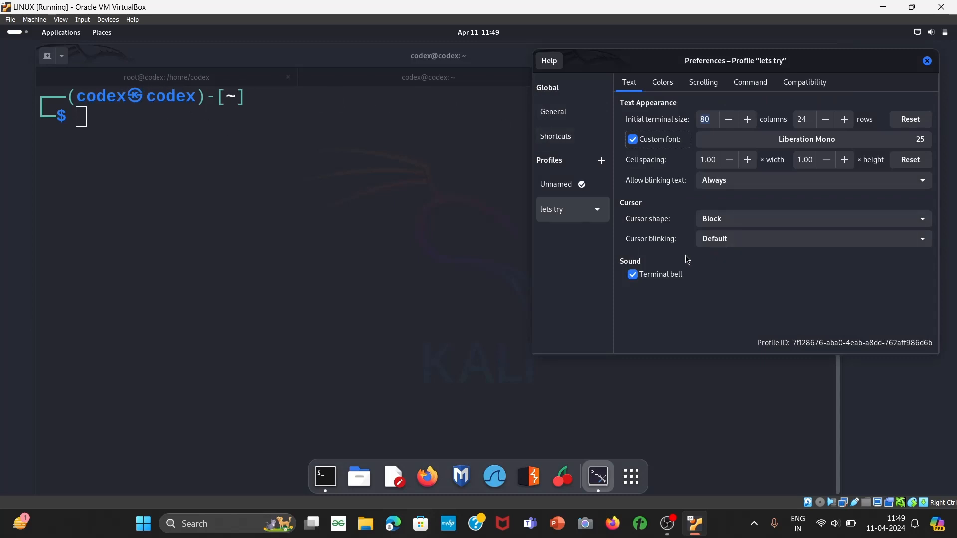
{"action": "mouse_move", "coordinate": [879, 140]}
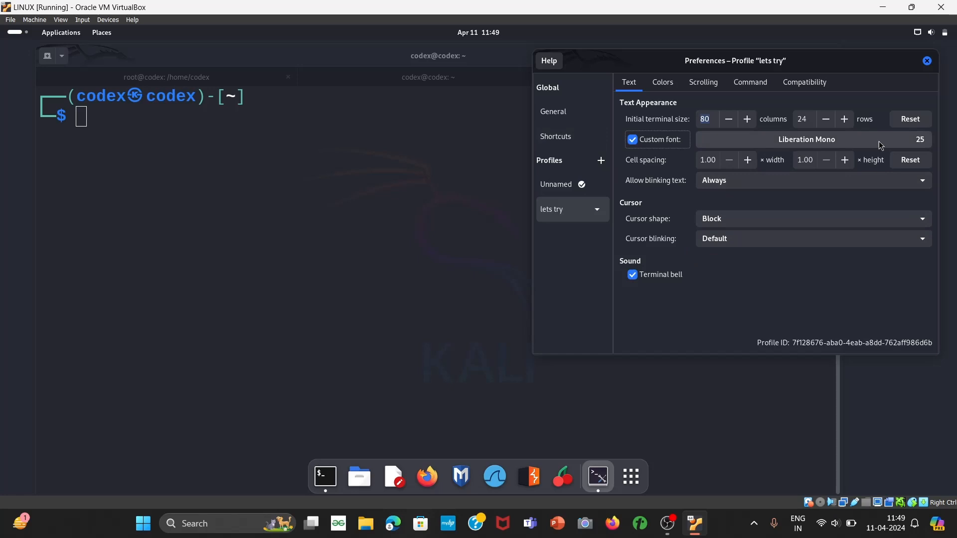
- Reduce Liberation Mono to size 15, preview Fira Code and FreeMono, then cancel keeping Liberation Mono 15
{"action": "left_click", "coordinate": [807, 140]}
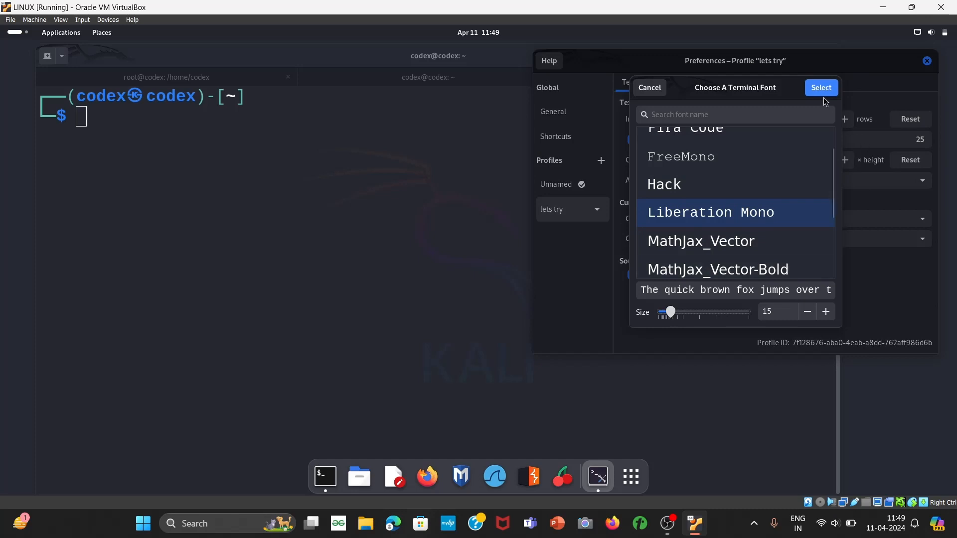
{"action": "left_click", "coordinate": [820, 87]}
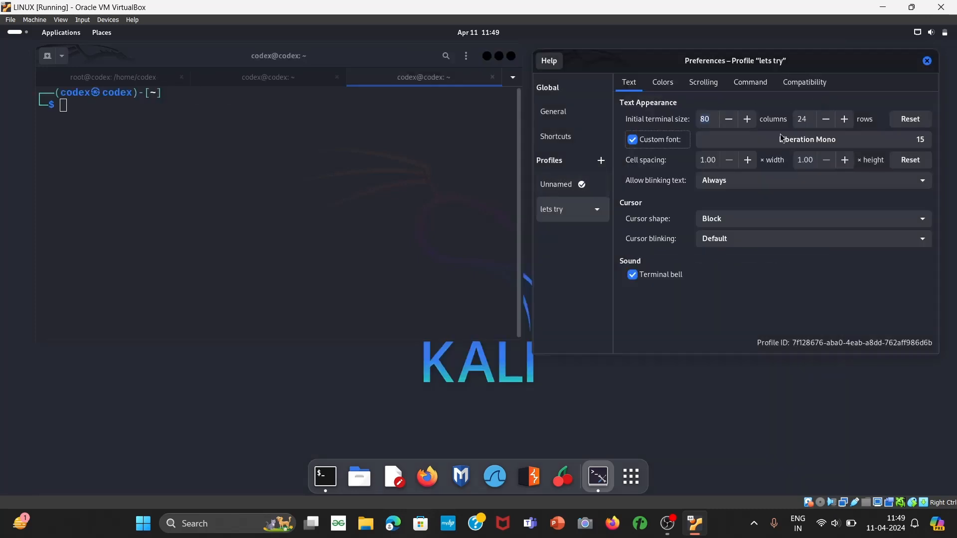
{"action": "left_click", "coordinate": [811, 140]}
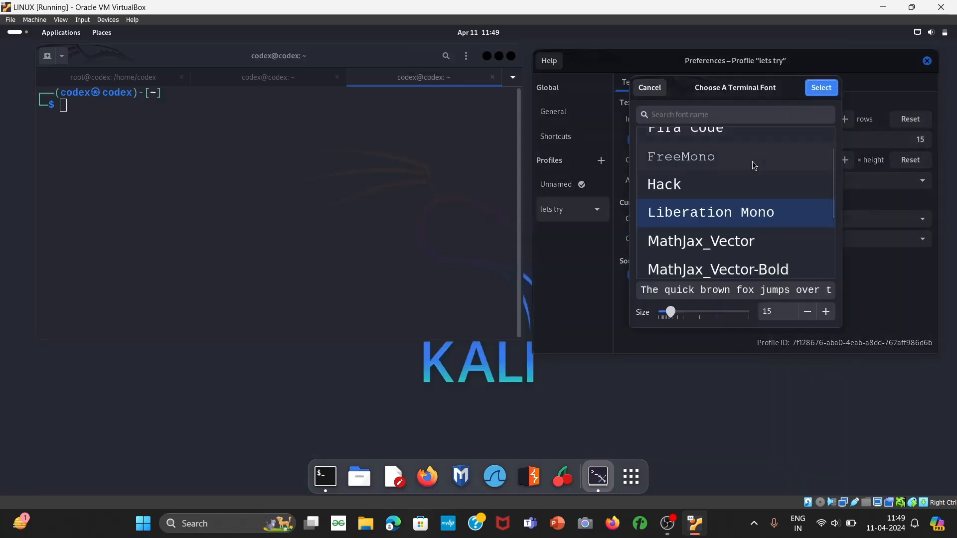
{"action": "scroll", "scroll_direction": "up", "scroll_amount": 3}
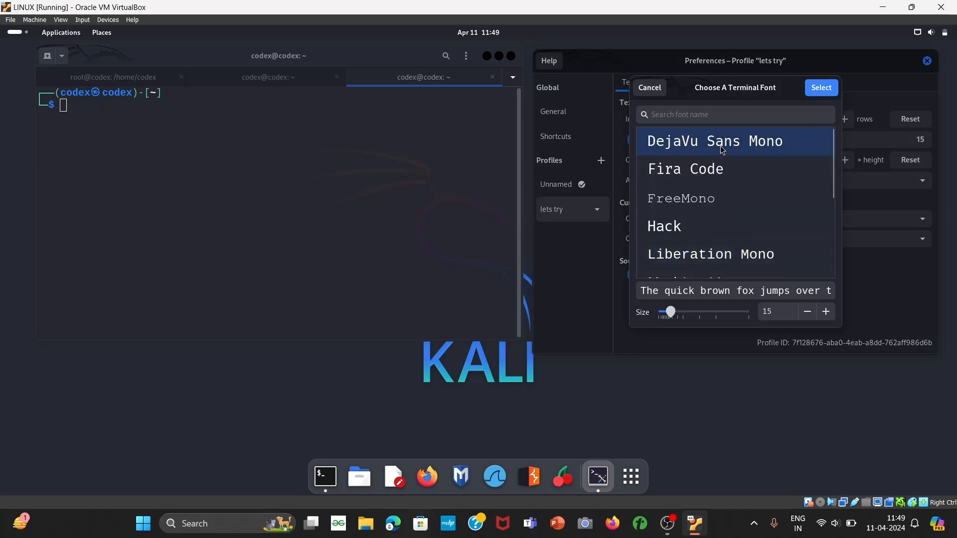
{"action": "left_click", "coordinate": [684, 170]}
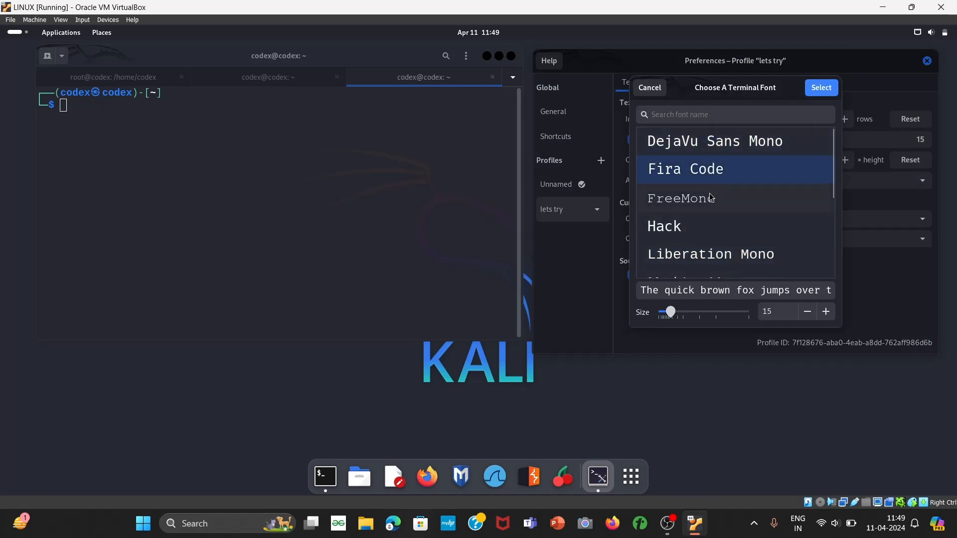
{"action": "left_click", "coordinate": [680, 198]}
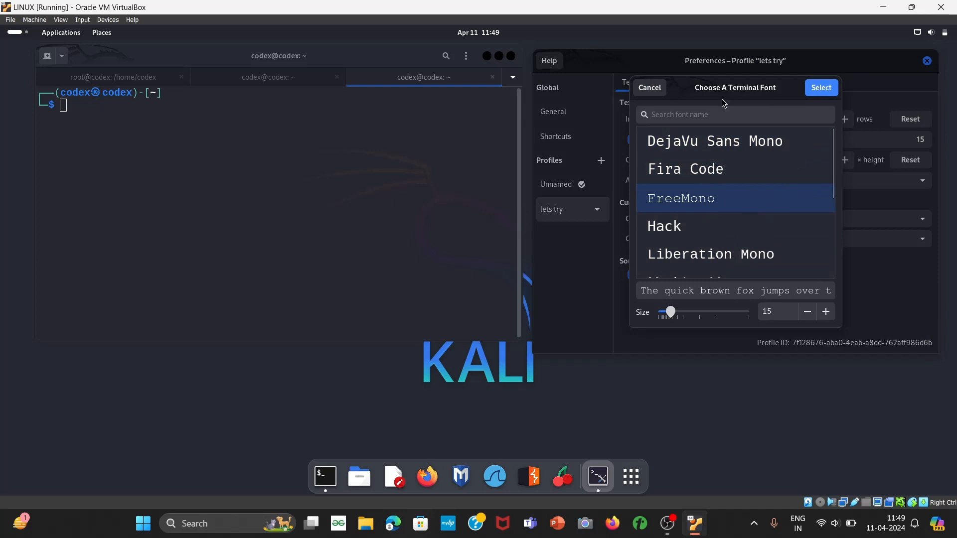
{"action": "left_click", "coordinate": [820, 87]}
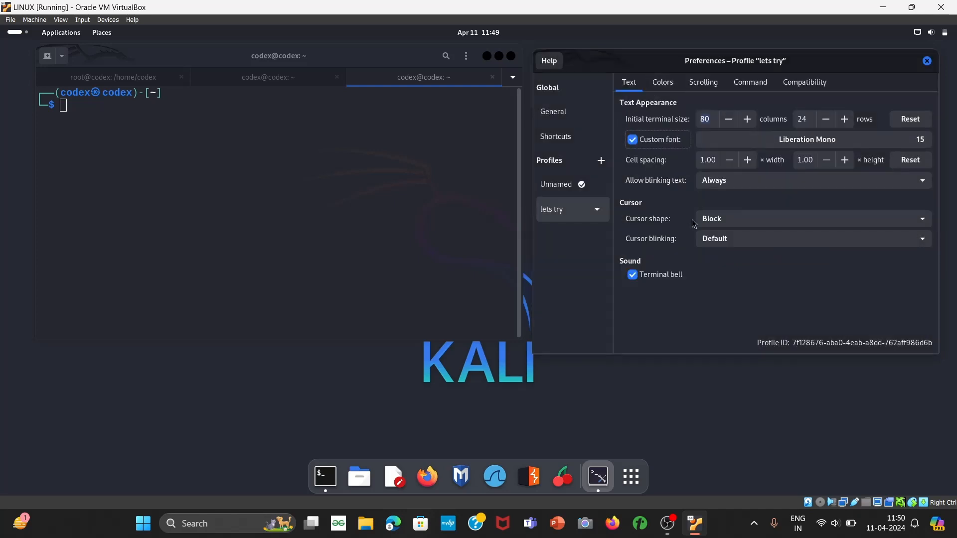
{"action": "mouse_move", "coordinate": [660, 178]}
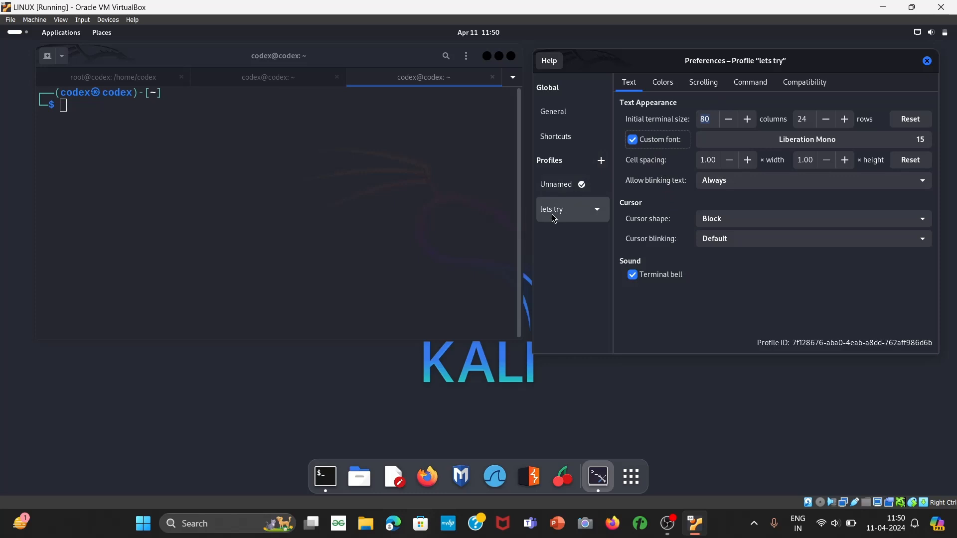
{"action": "mouse_move", "coordinate": [658, 222]}
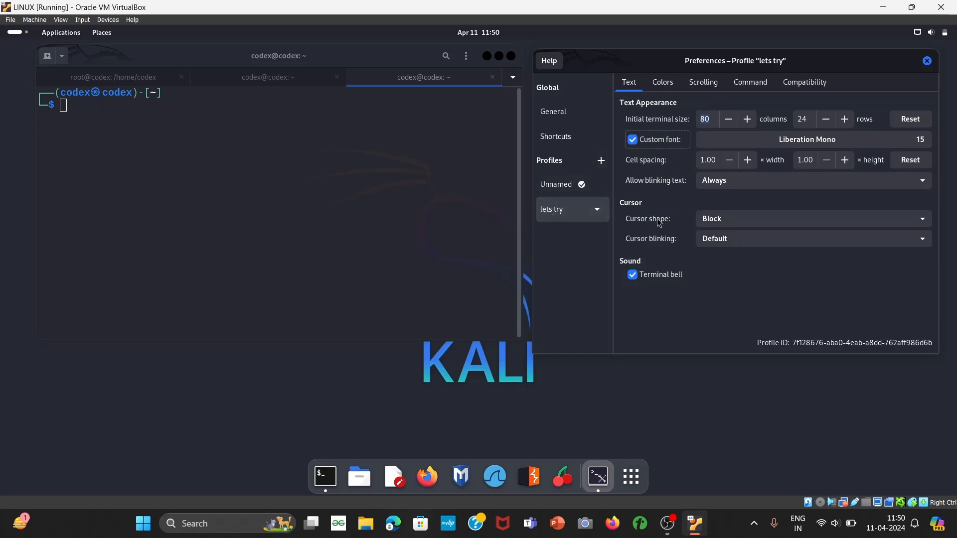
{"action": "mouse_move", "coordinate": [676, 78]}
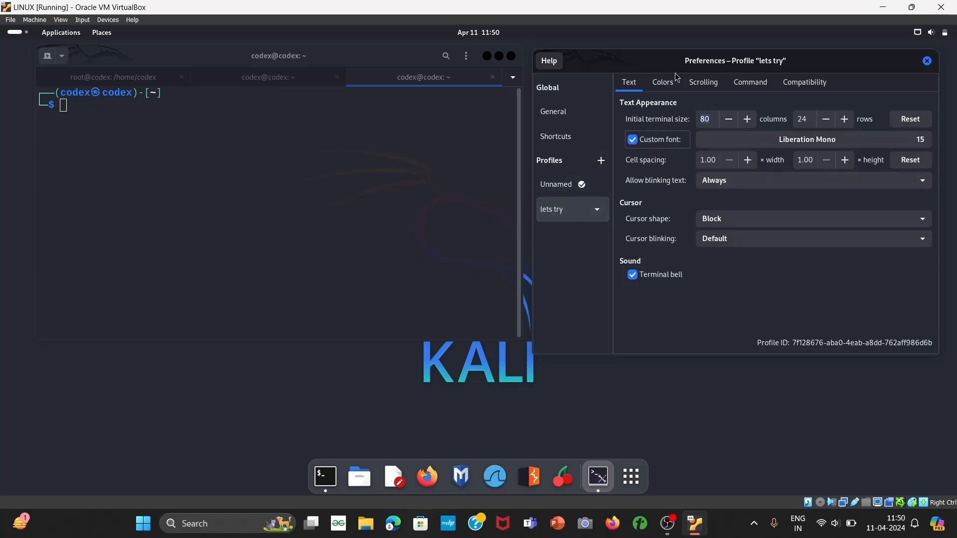
{"action": "mouse_move", "coordinate": [555, 184]}
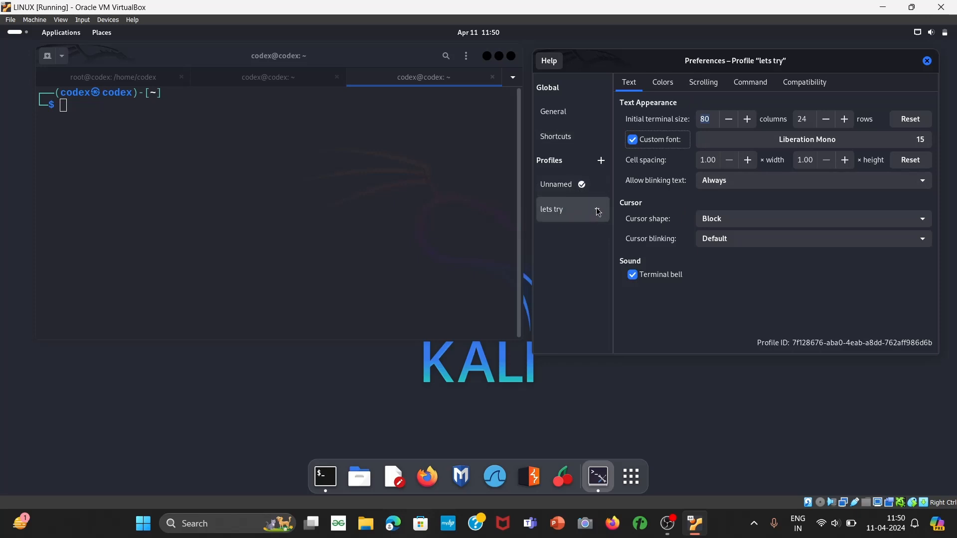
{"action": "left_click", "coordinate": [555, 185]}
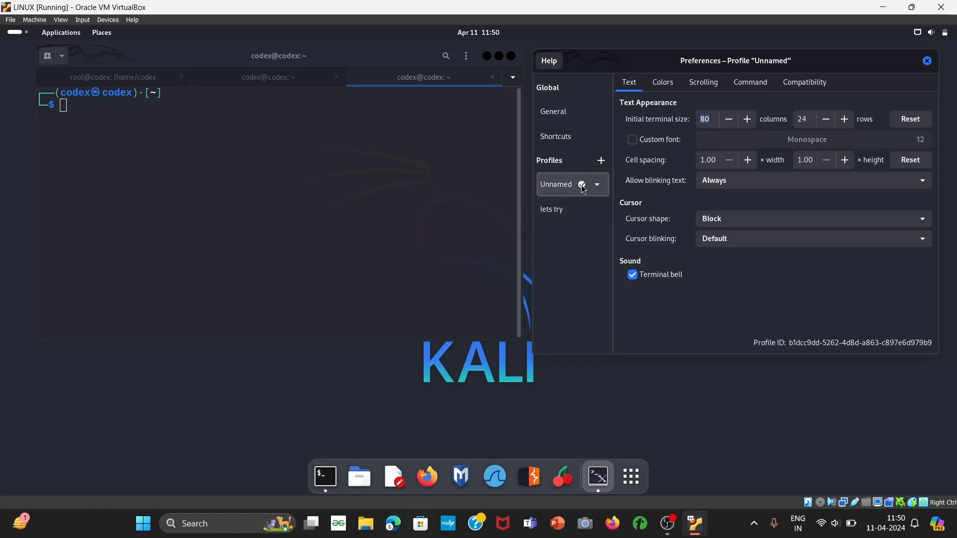
{"action": "left_click", "coordinate": [597, 212]}
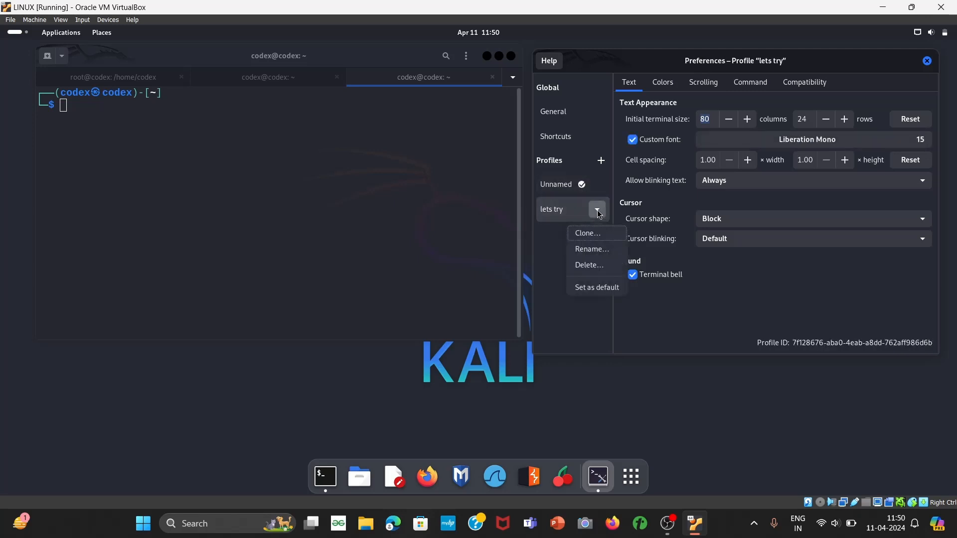
{"action": "mouse_move", "coordinate": [596, 287]}
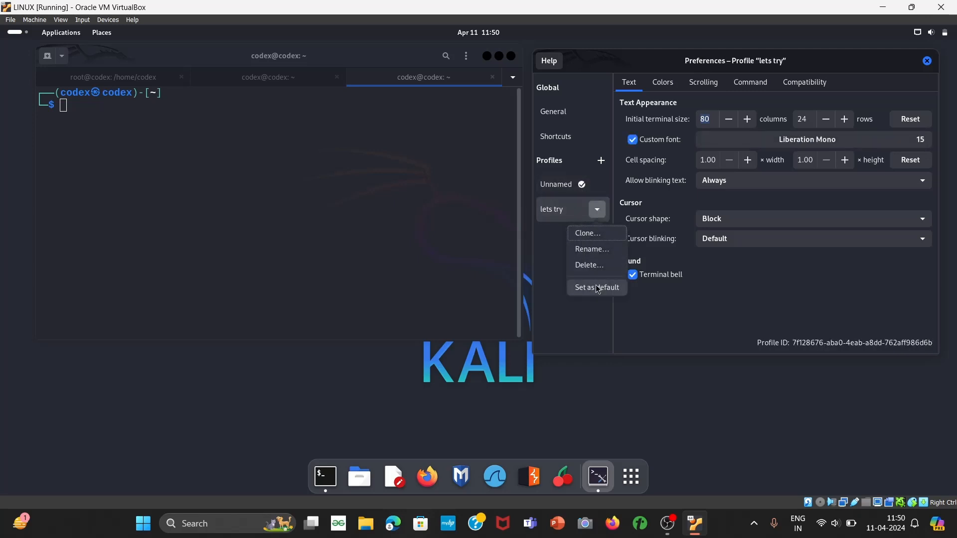
{"action": "left_click", "coordinate": [596, 287]}
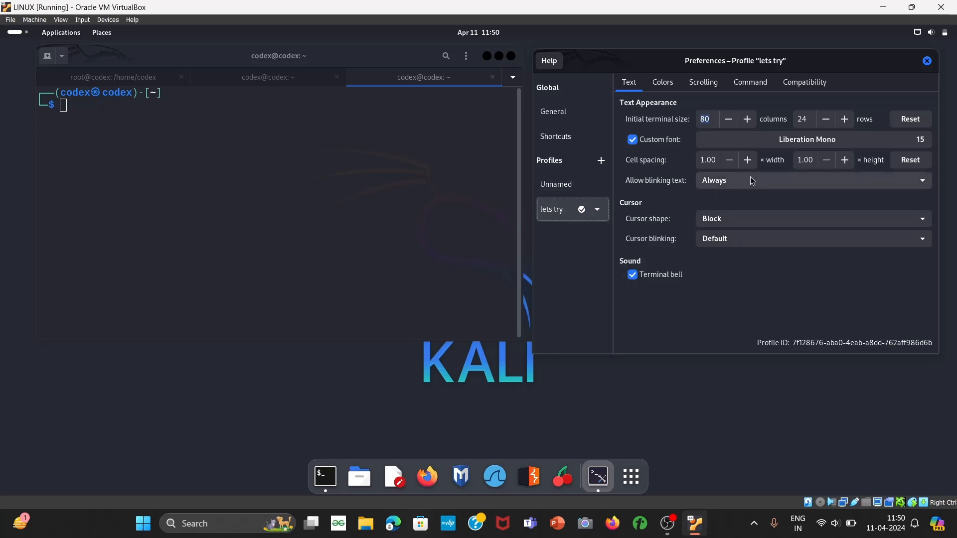
{"action": "left_click", "coordinate": [555, 185]}
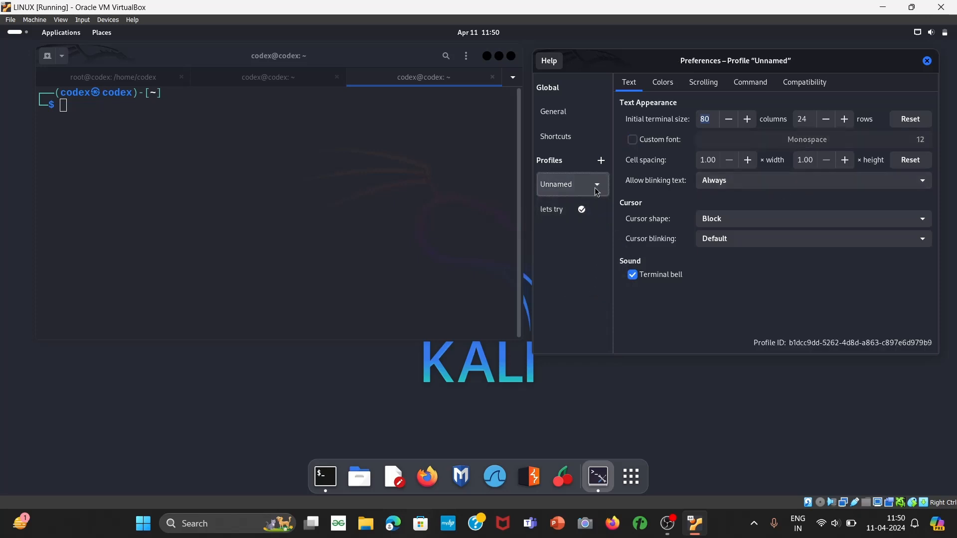
{"action": "left_click", "coordinate": [596, 184]}
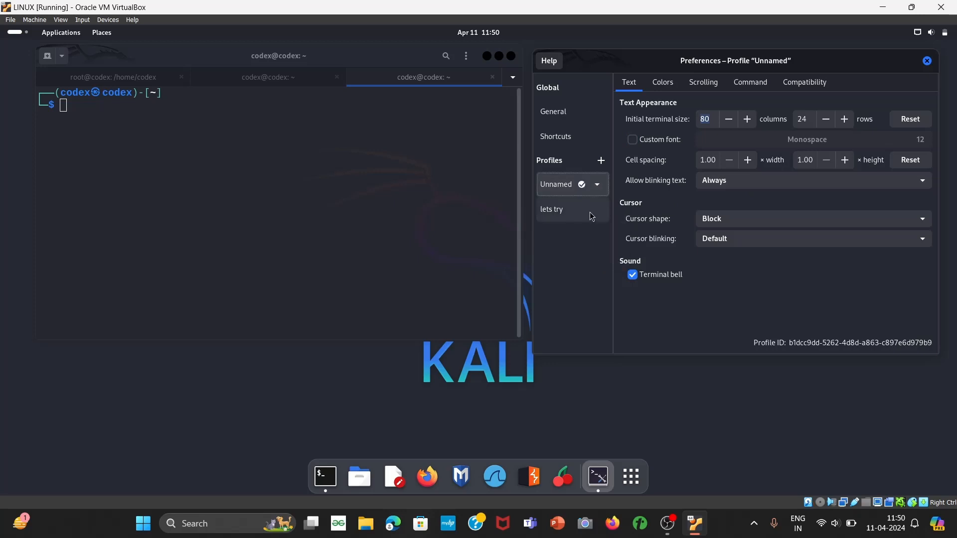
{"action": "left_click", "coordinate": [551, 208]}
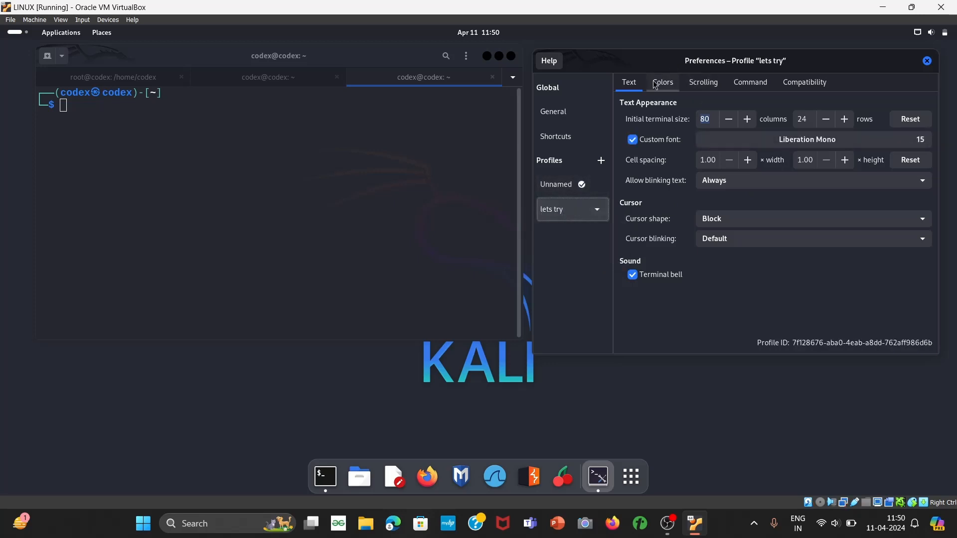
- Disable system theme colours and apply the built-in Green on black scheme, then focus the terminal
{"action": "left_click", "coordinate": [661, 82]}
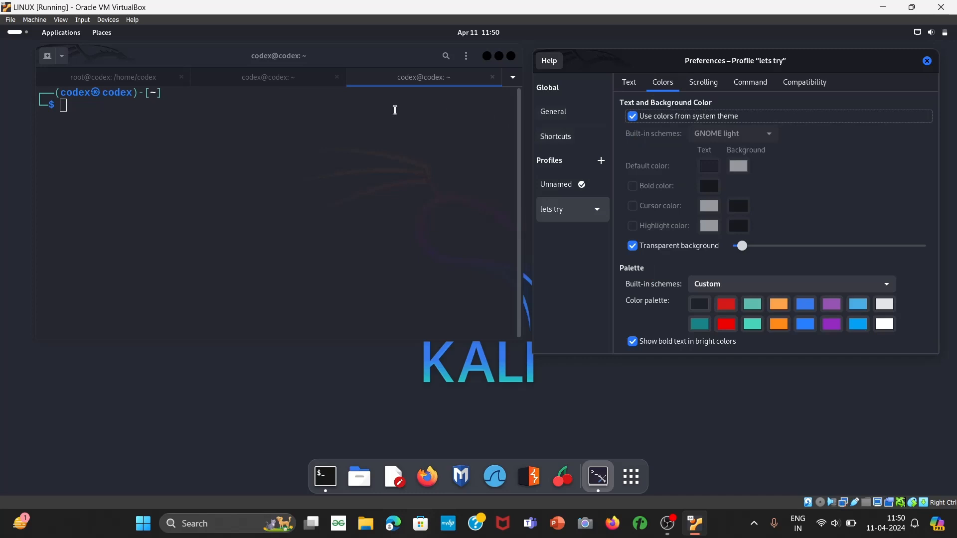
{"action": "mouse_move", "coordinate": [311, 216]}
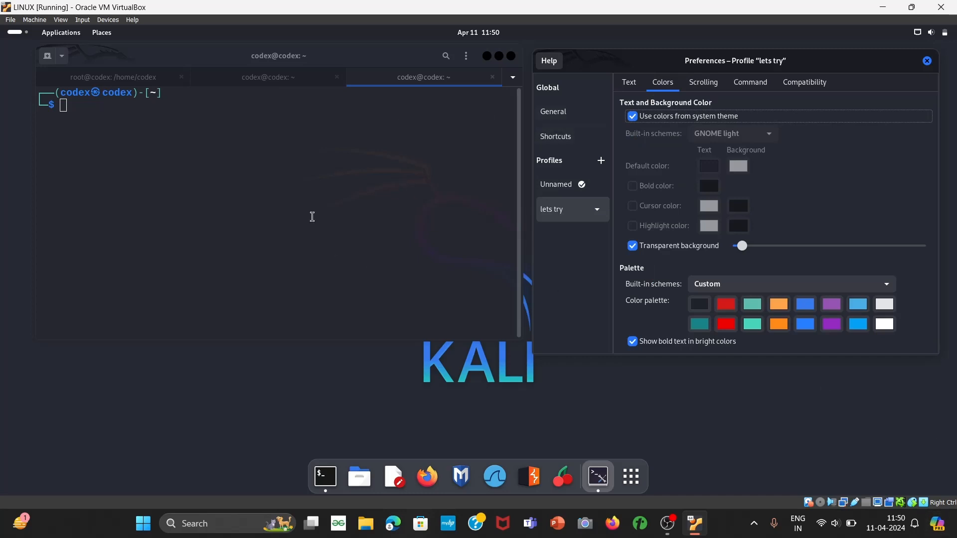
{"action": "mouse_move", "coordinate": [216, 187]}
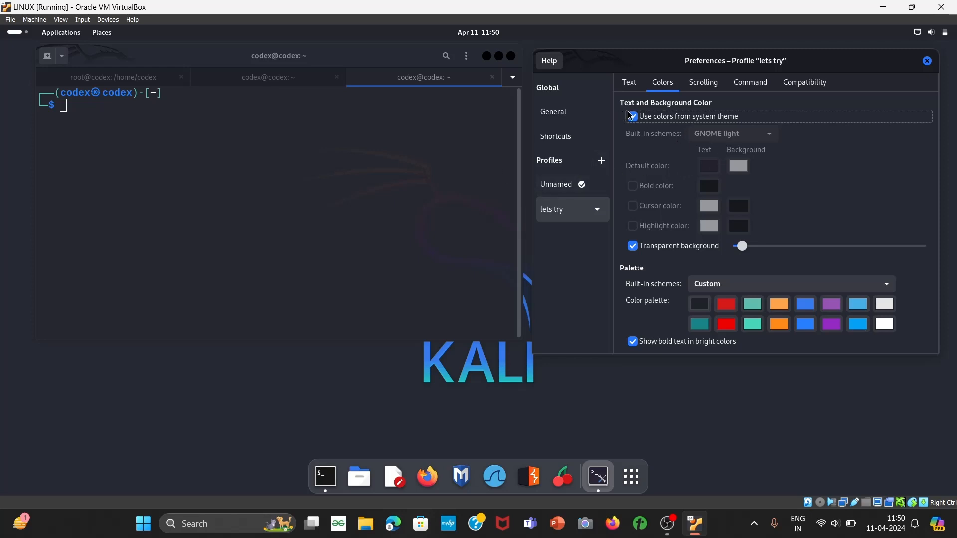
{"action": "left_click", "coordinate": [632, 115]}
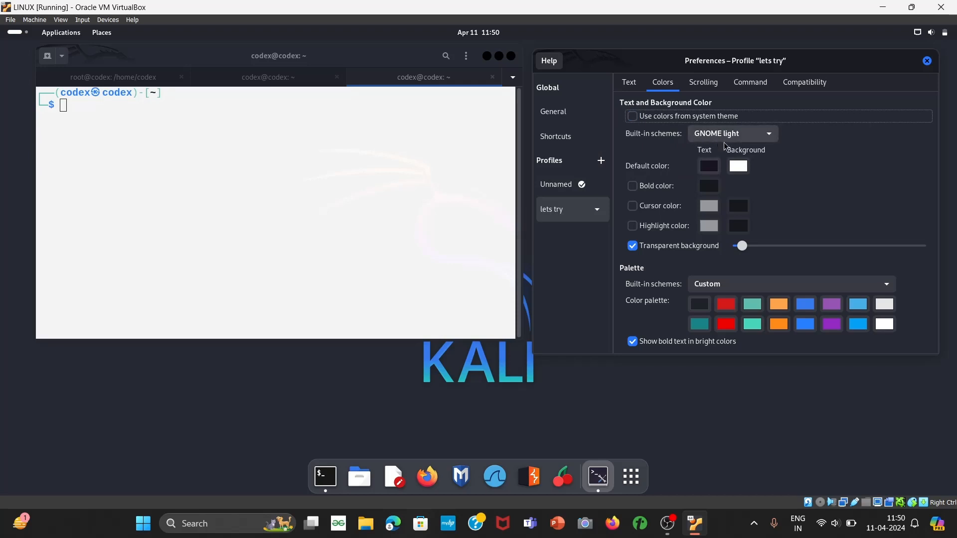
{"action": "left_click", "coordinate": [731, 133]}
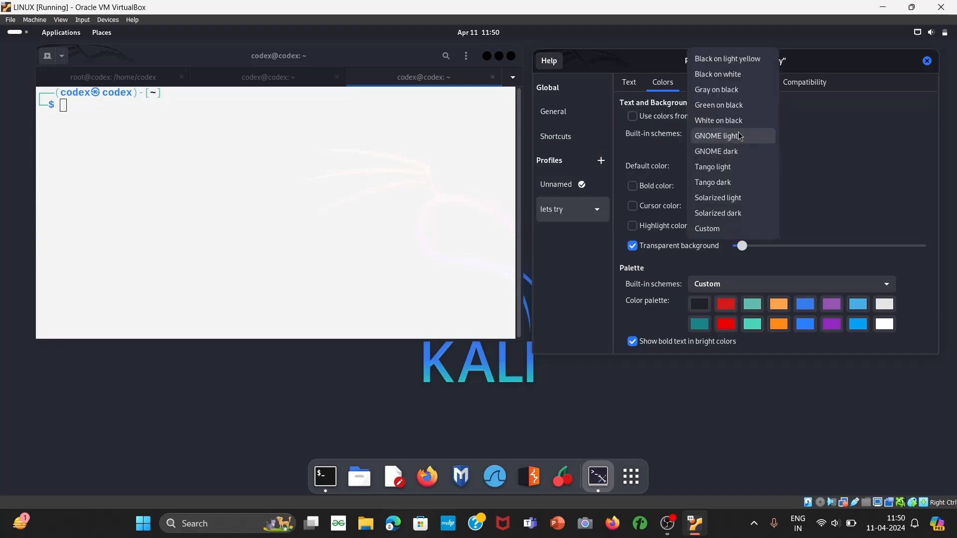
{"action": "mouse_move", "coordinate": [735, 104]}
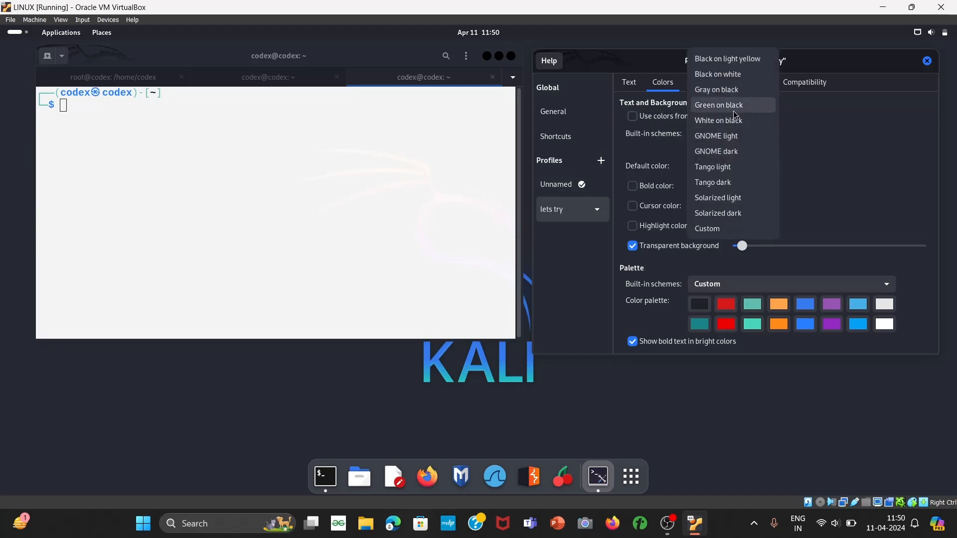
{"action": "mouse_move", "coordinate": [716, 136]}
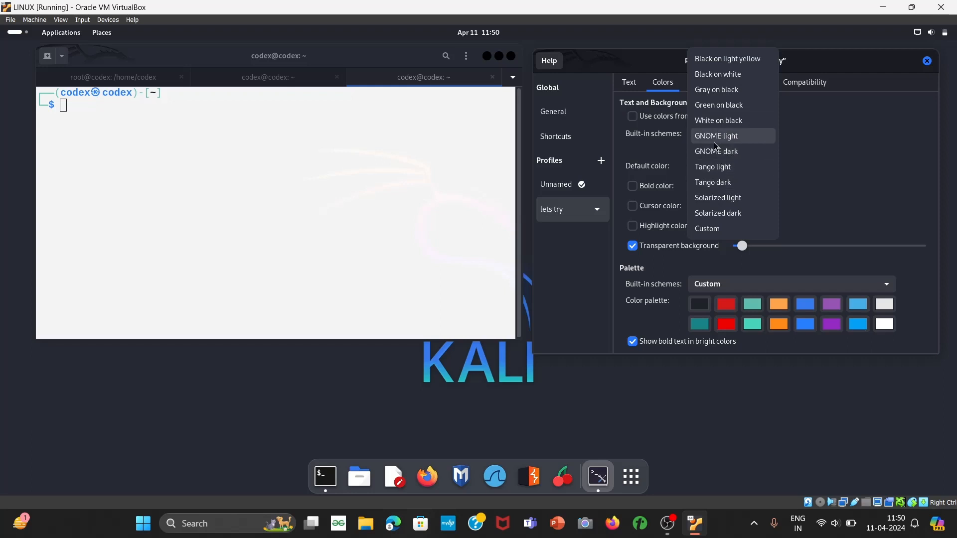
{"action": "left_click", "coordinate": [715, 135]}
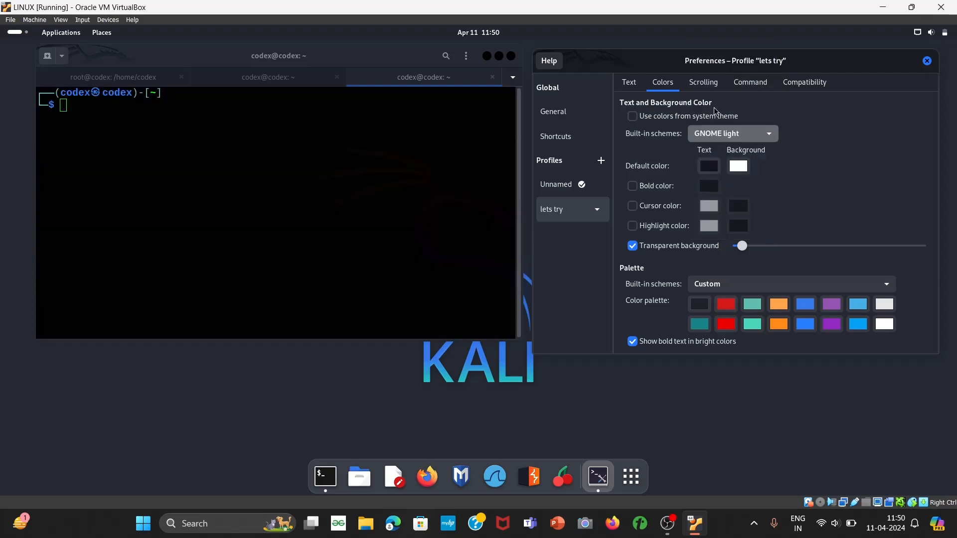
{"action": "left_click", "coordinate": [731, 133]}
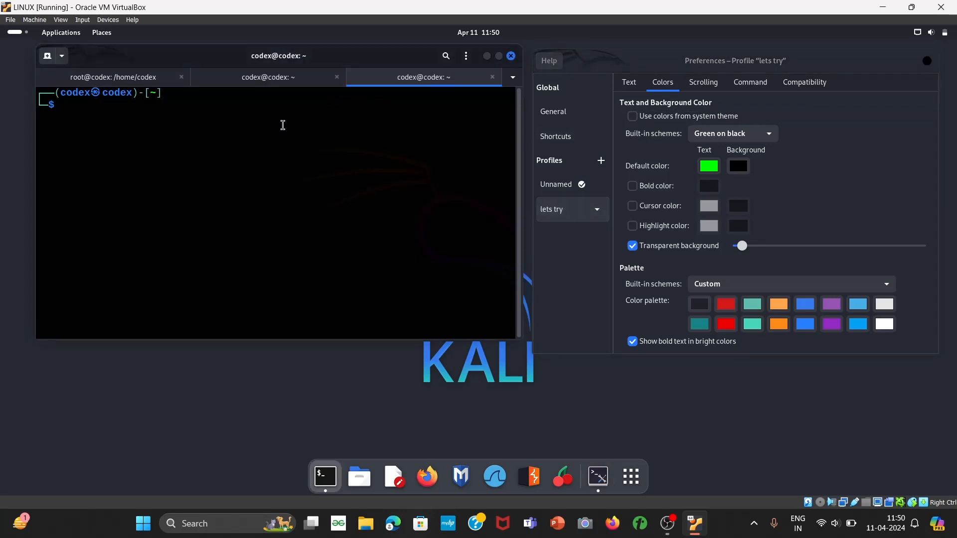
- Test the green-on-black tab and become root with sudo su, pwd still /home/codex
{"action": "key", "text": "Return"}
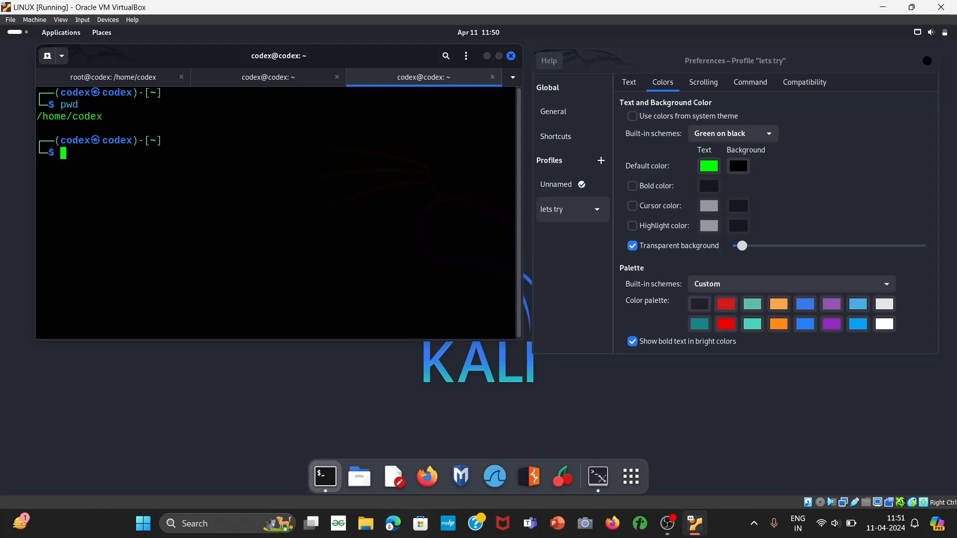
{"action": "type", "text": "sudo su"}
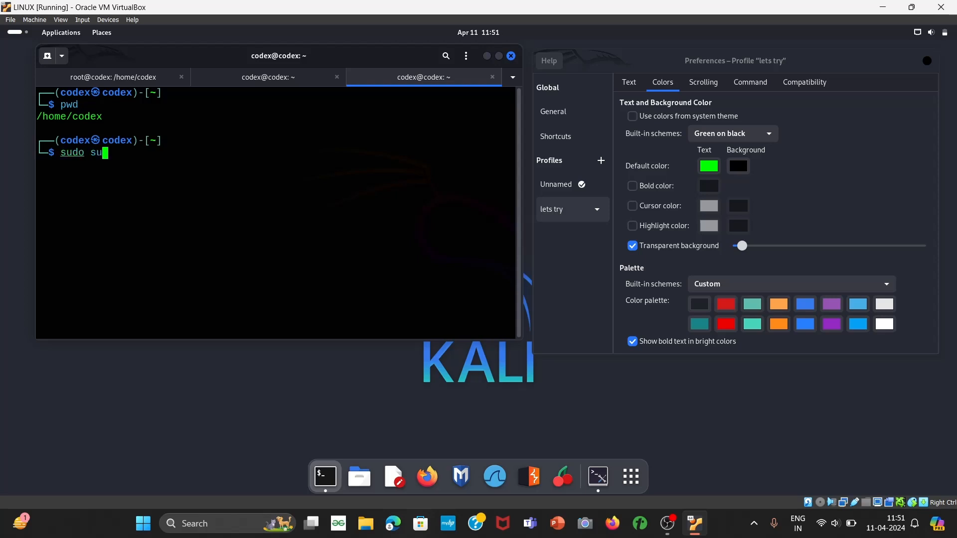
{"action": "key", "text": "Return"}
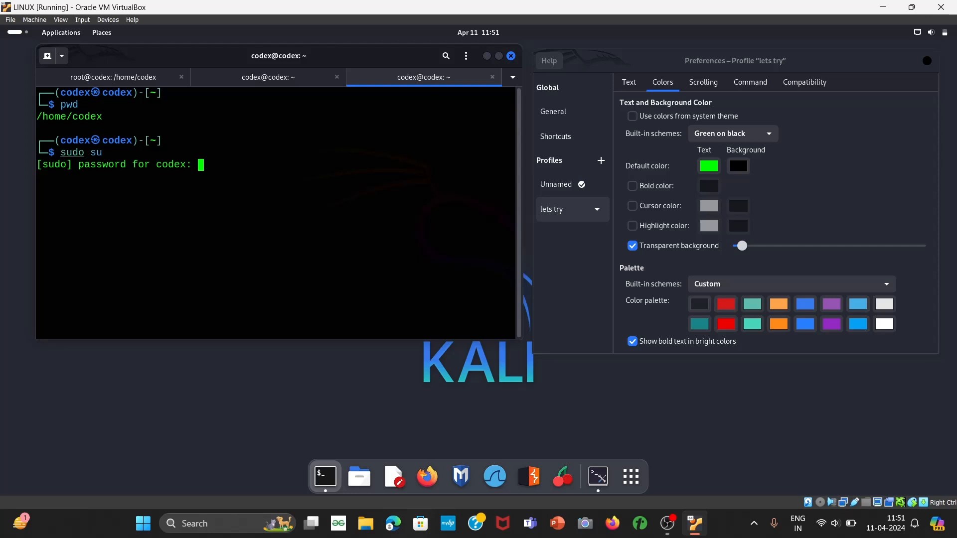
{"action": "key", "text": "Return"}
{"action": "type", "text": "pwd"}
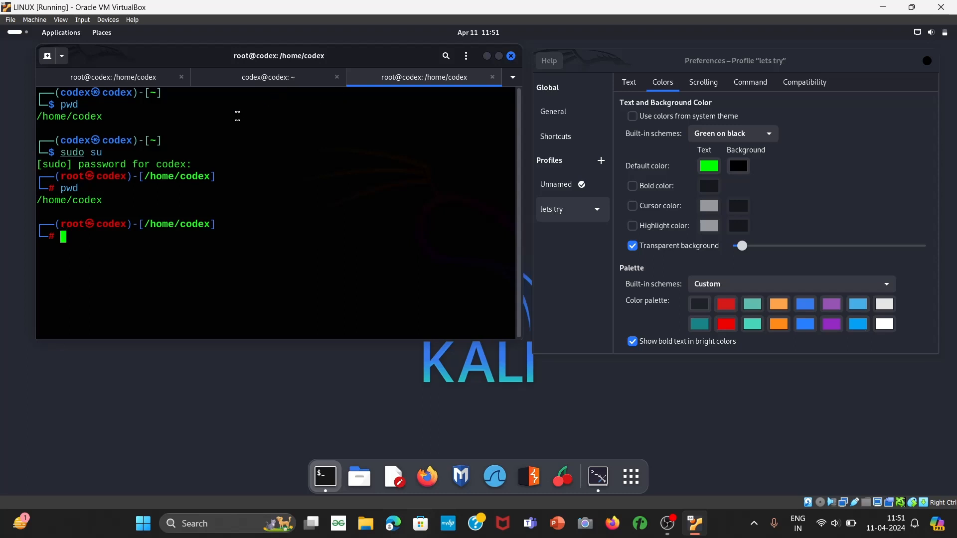
{"action": "left_click", "coordinate": [267, 77]}
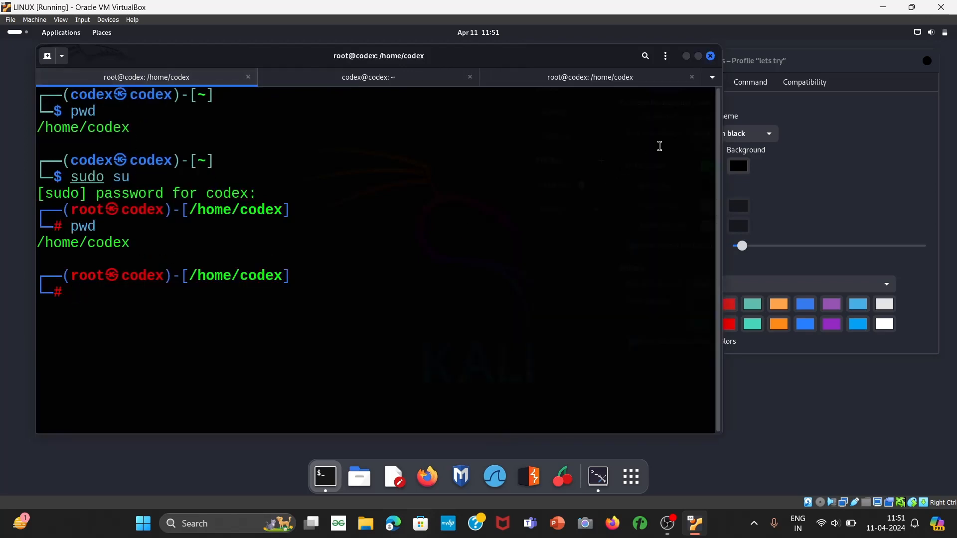
- Apply profile '2. lets try' to the root tab, restoring its enlarged green-on-black text
{"action": "left_click", "coordinate": [711, 77]}
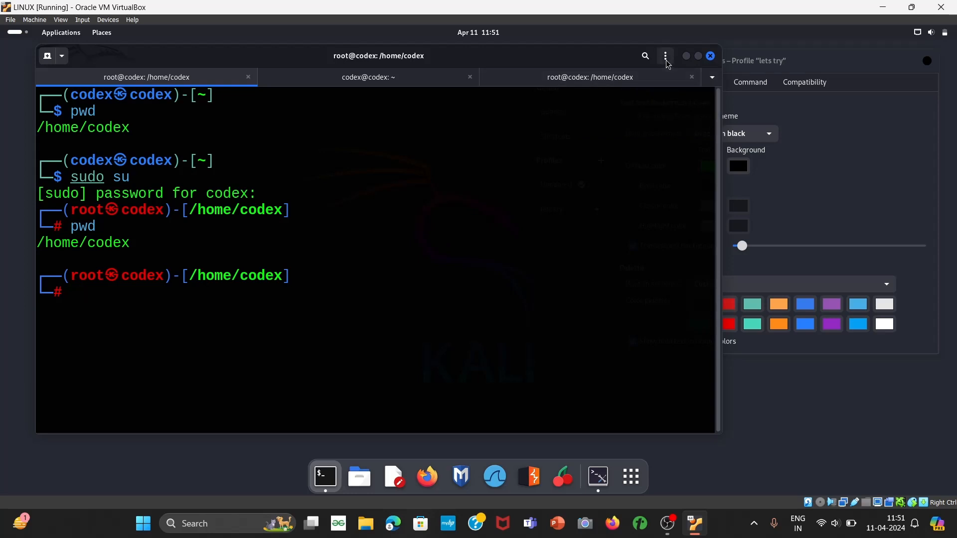
{"action": "left_click", "coordinate": [665, 56]}
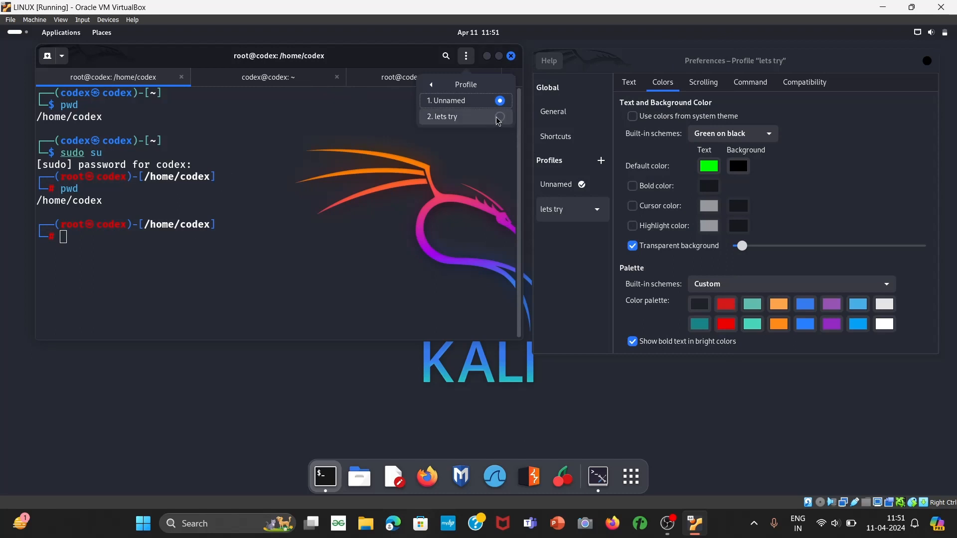
{"action": "left_click", "coordinate": [445, 115]}
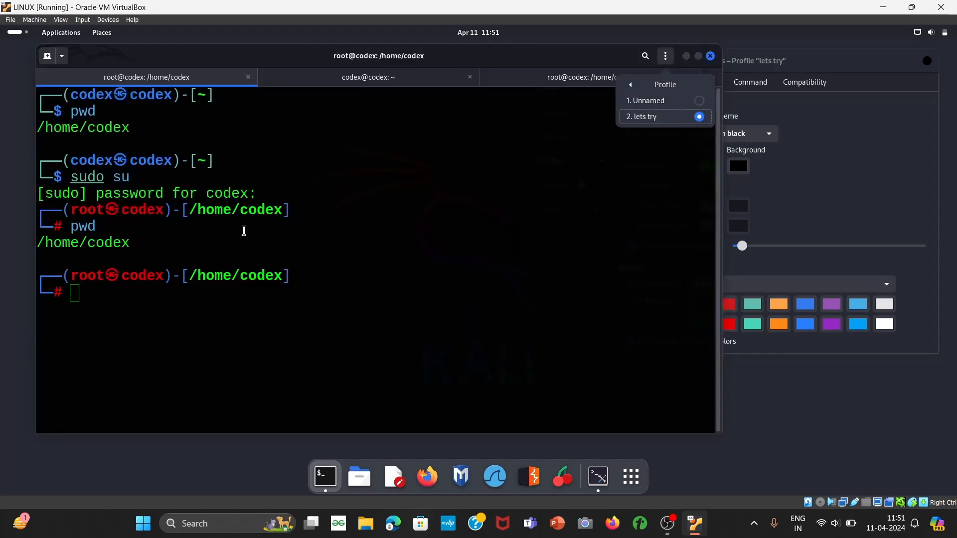
{"action": "mouse_move", "coordinate": [729, 42]}
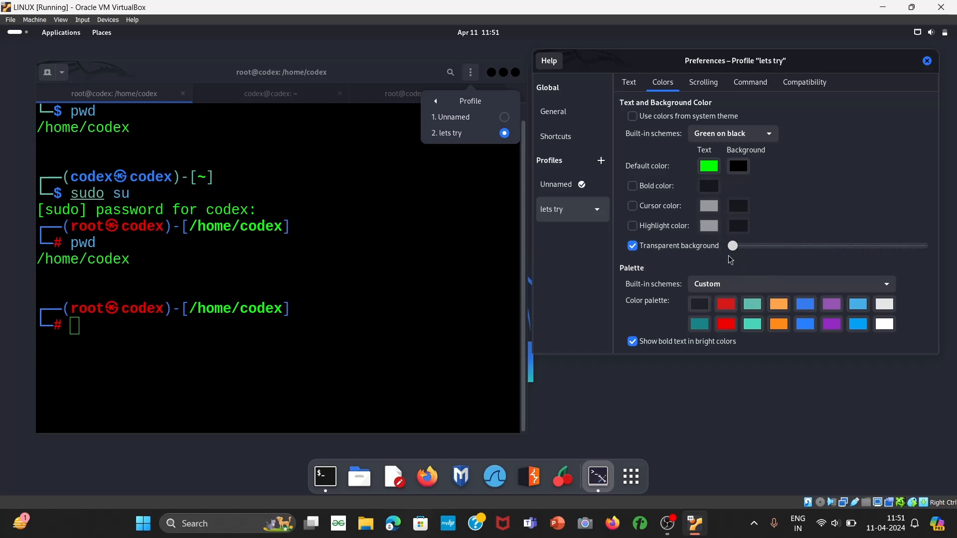
{"action": "mouse_move", "coordinate": [743, 256]}
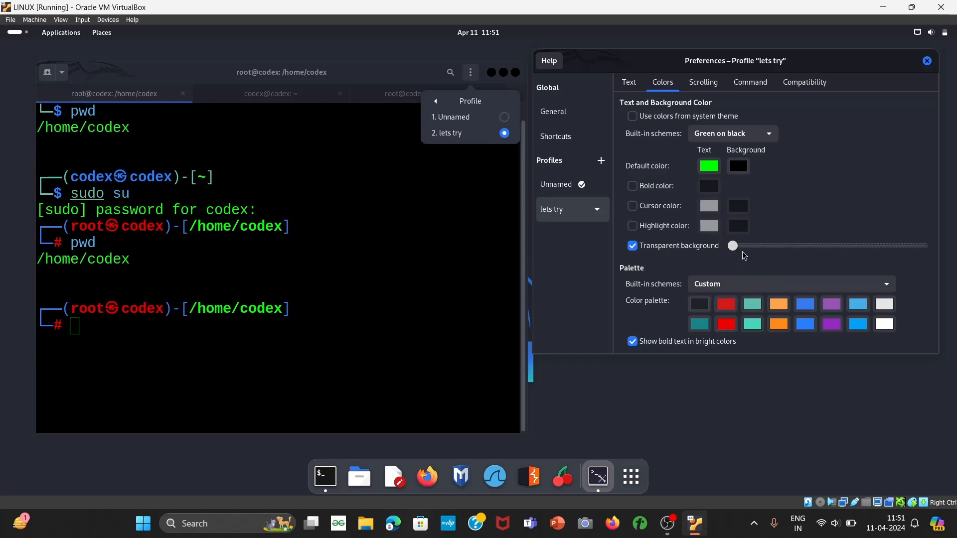
{"action": "mouse_move", "coordinate": [640, 233]}
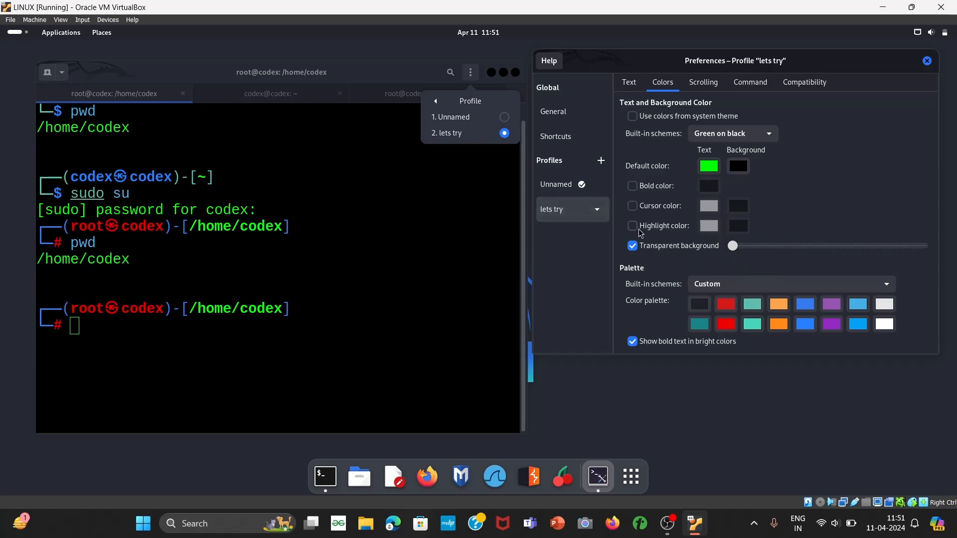
{"action": "mouse_move", "coordinate": [654, 275]}
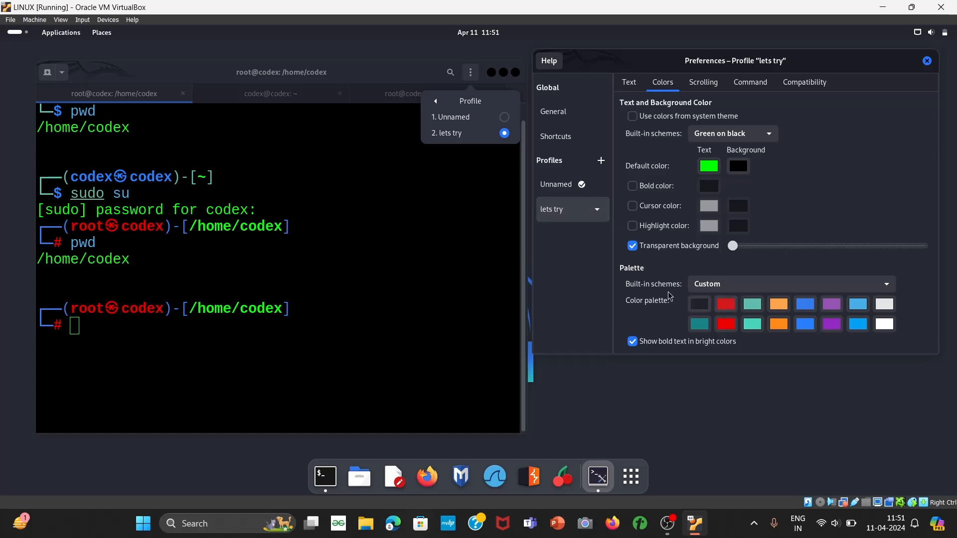
{"action": "mouse_move", "coordinate": [715, 82]}
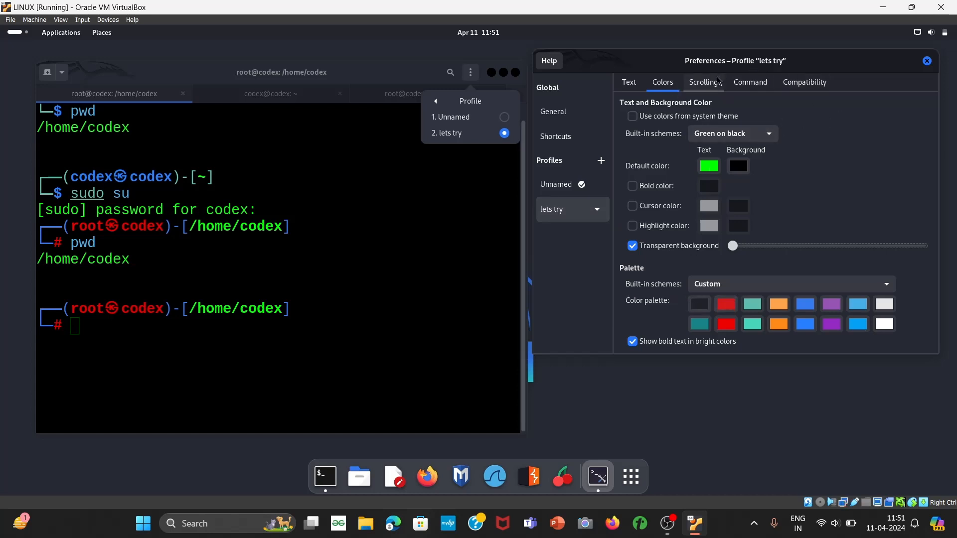
- Review the Compatibility and Colors settings, then keep the Text cursor shape as Block
{"action": "left_click", "coordinate": [803, 82]}
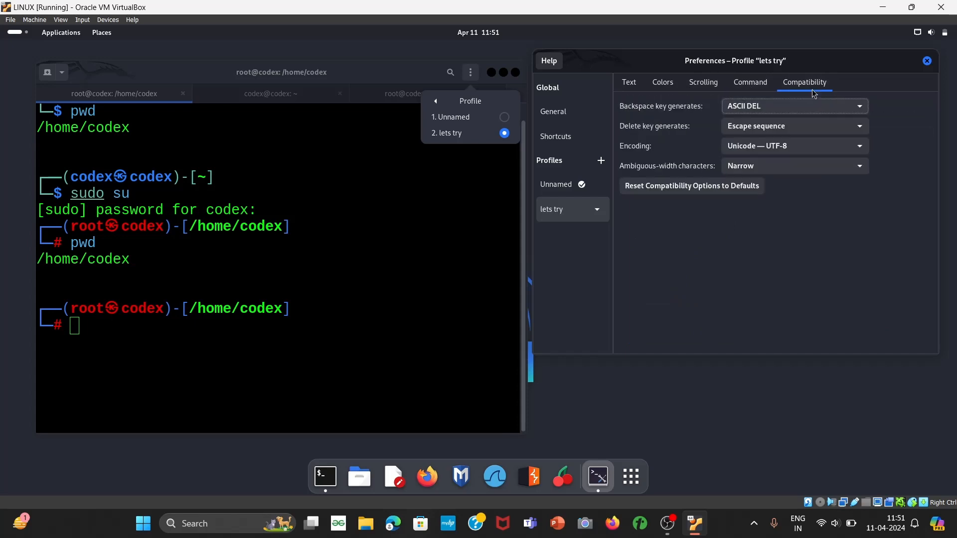
{"action": "left_click", "coordinate": [661, 82]}
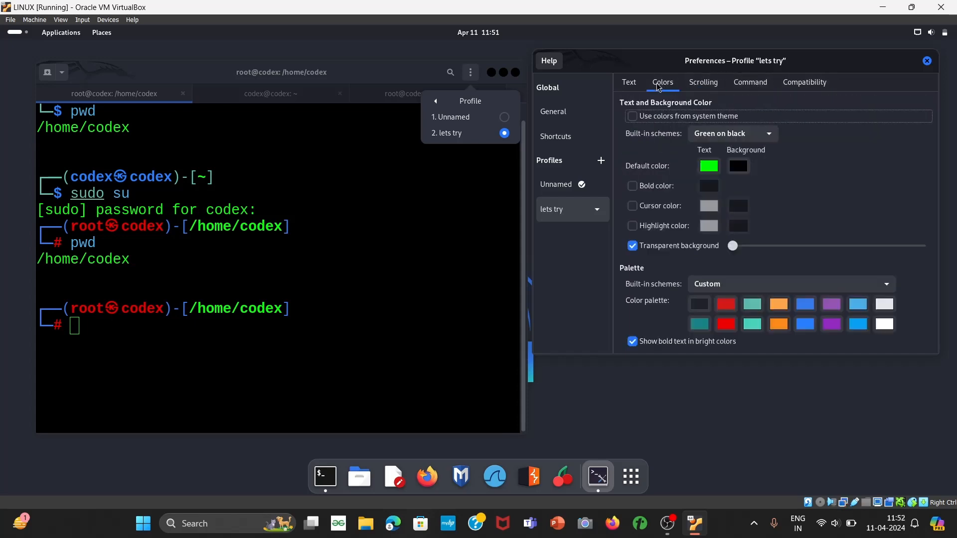
{"action": "left_click", "coordinate": [628, 81]}
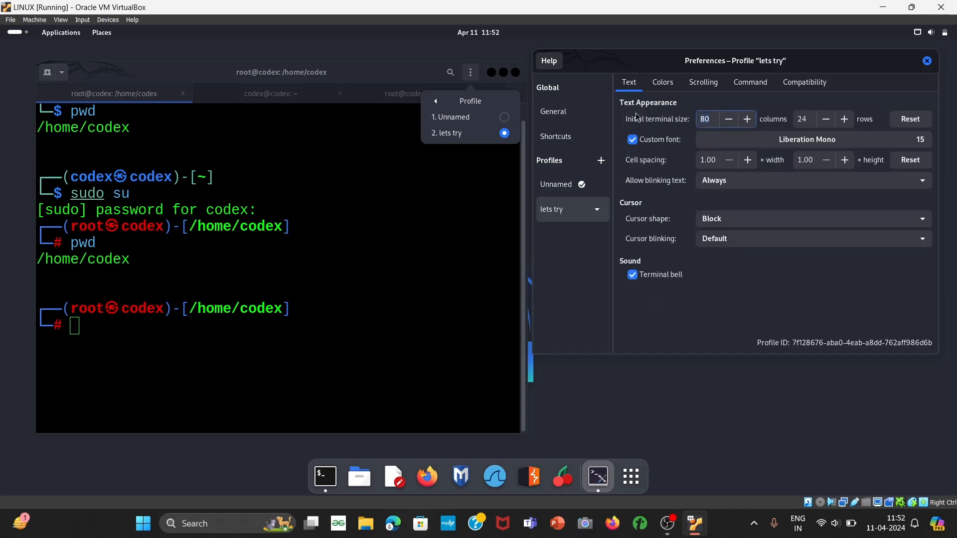
{"action": "mouse_move", "coordinate": [756, 226]}
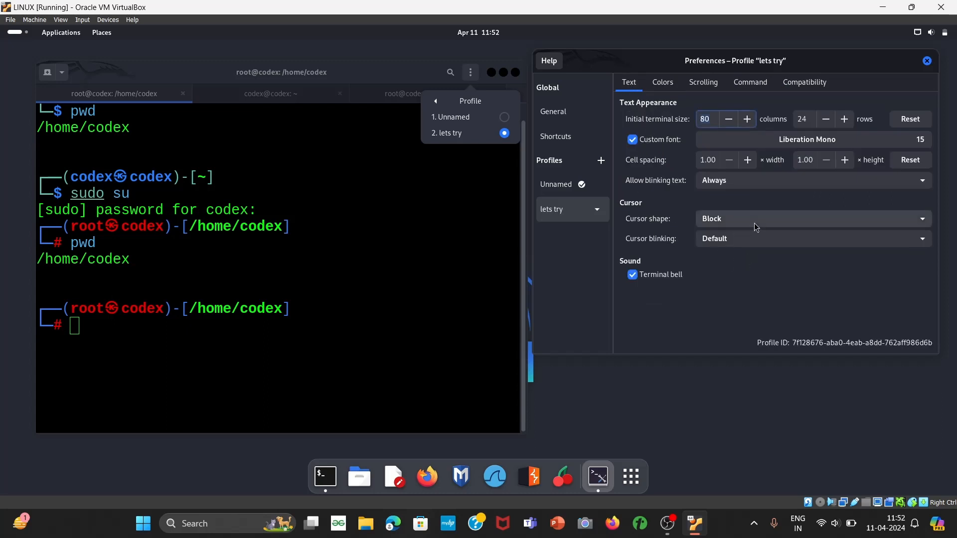
{"action": "left_click", "coordinate": [811, 218]}
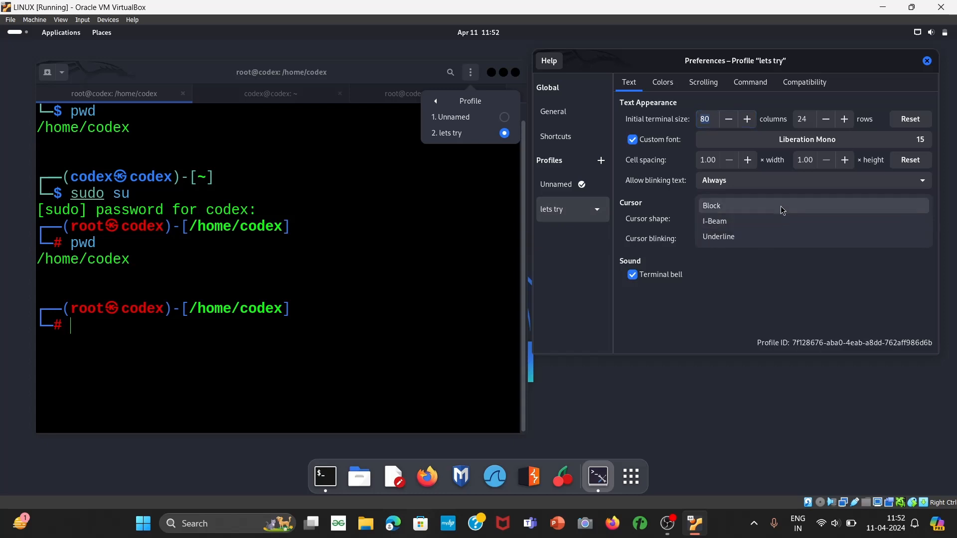
{"action": "left_click", "coordinate": [710, 205]}
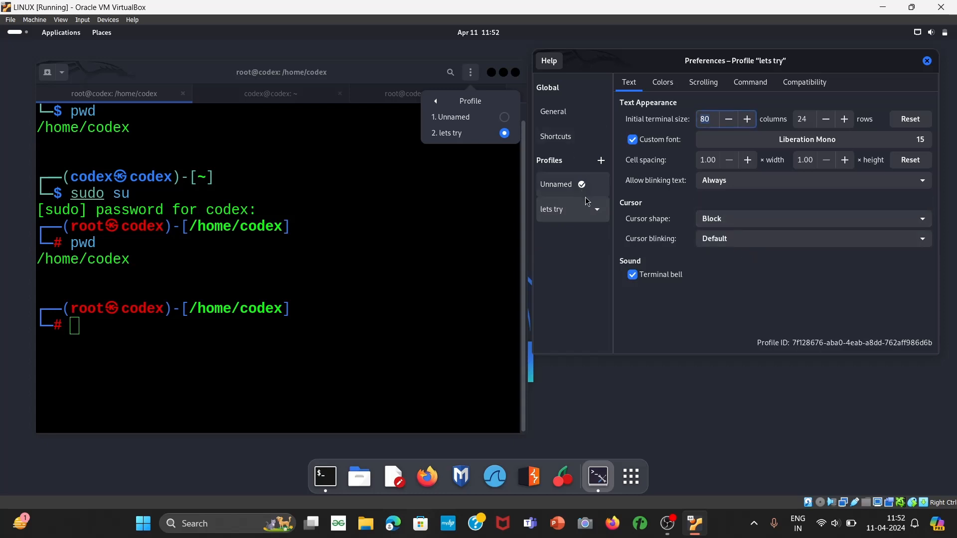
- Delete the 'lets try' profile and confirm, leaving only the Unnamed profile
{"action": "left_click", "coordinate": [596, 210]}
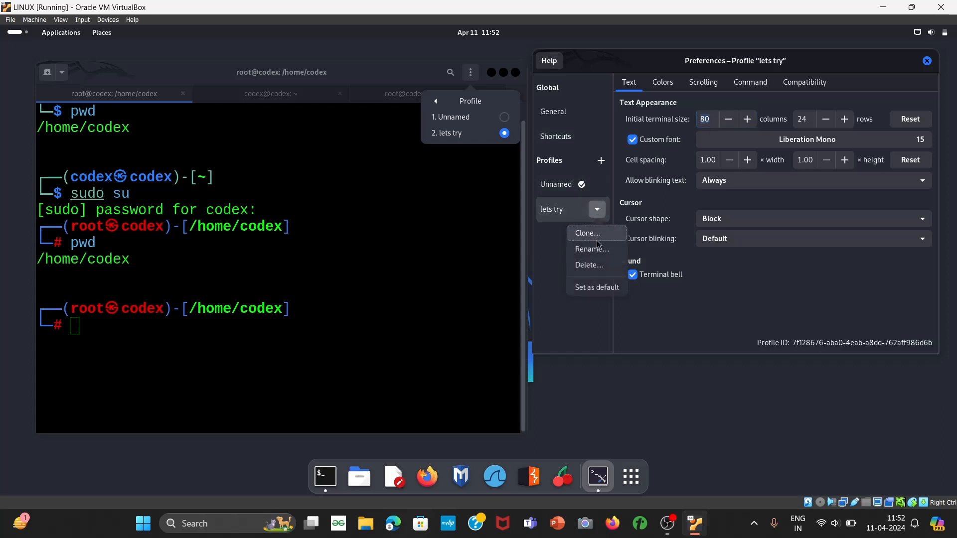
{"action": "mouse_move", "coordinate": [566, 218]}
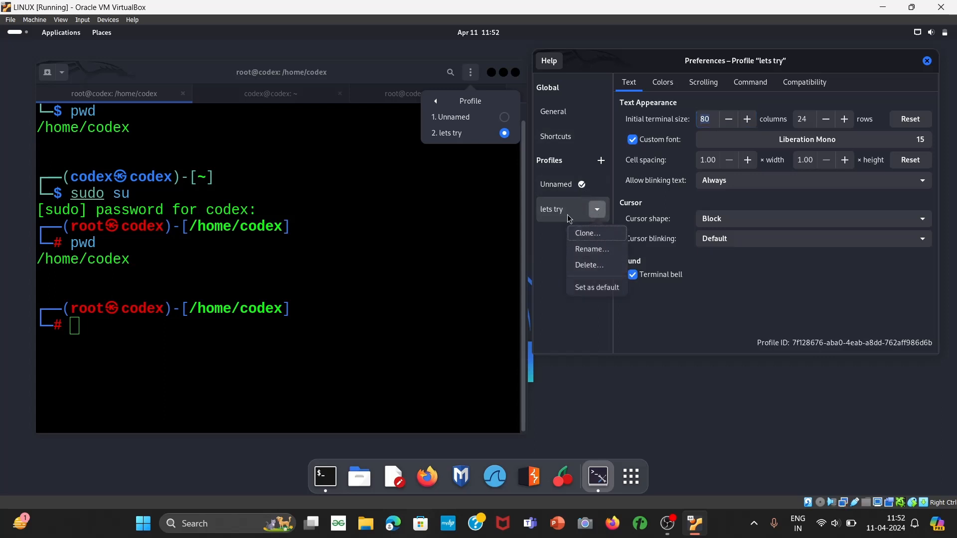
{"action": "mouse_move", "coordinate": [580, 198]}
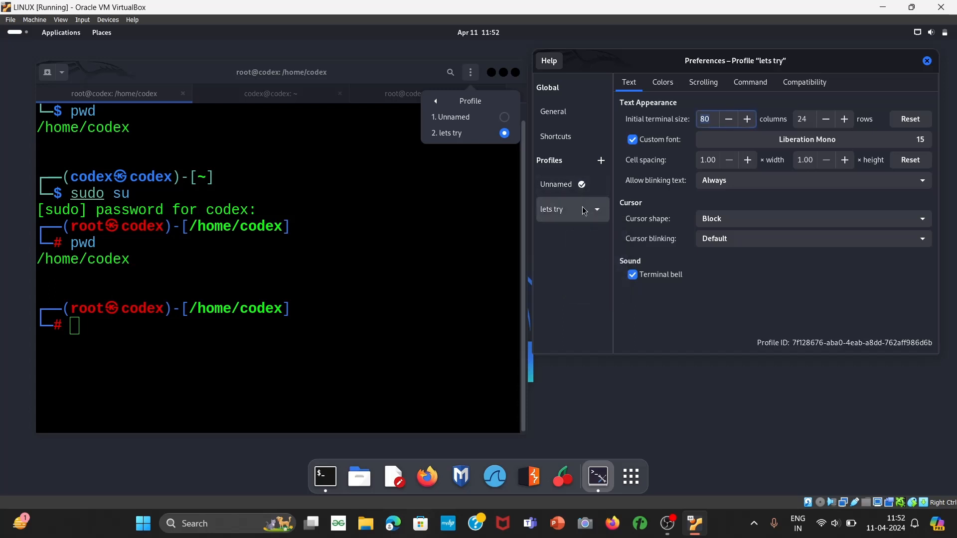
{"action": "left_click", "coordinate": [596, 209]}
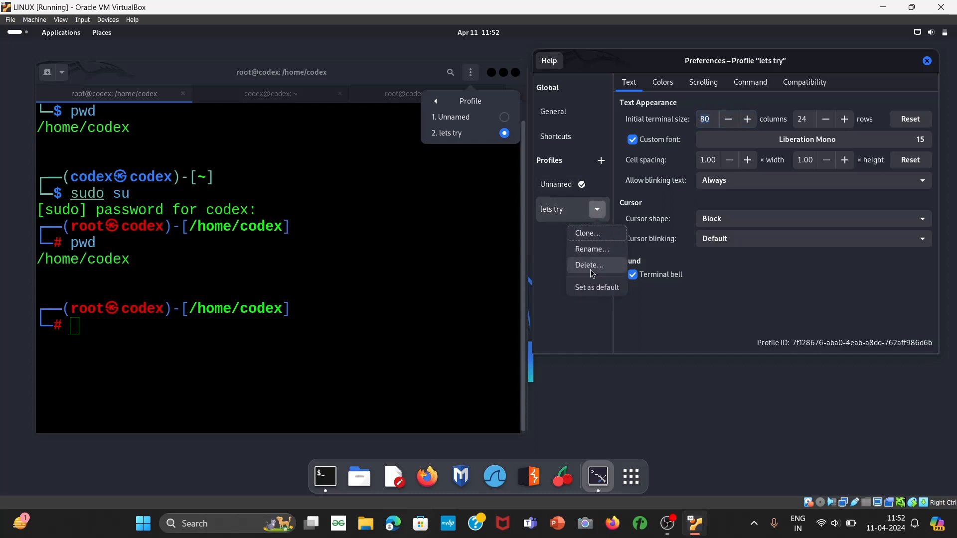
{"action": "left_click", "coordinate": [587, 265]}
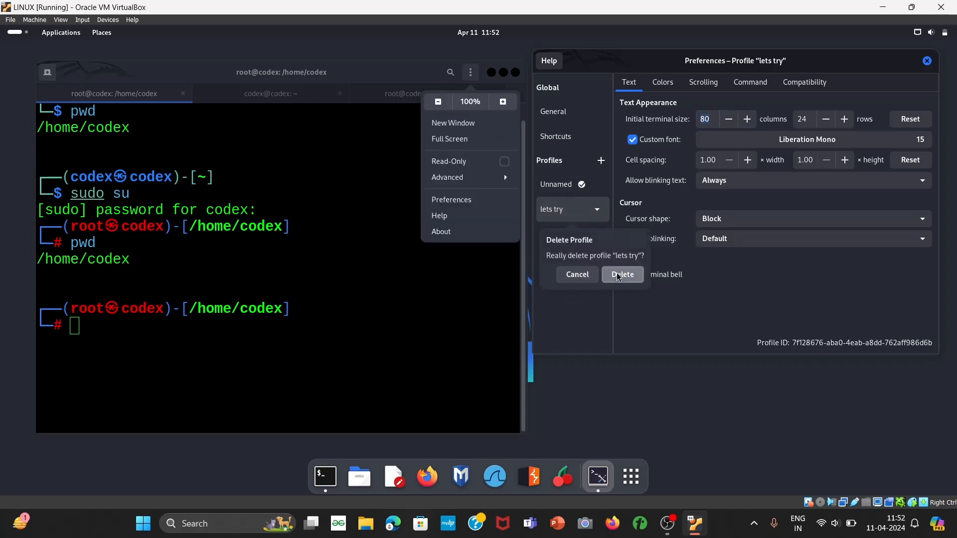
{"action": "left_click", "coordinate": [621, 274]}
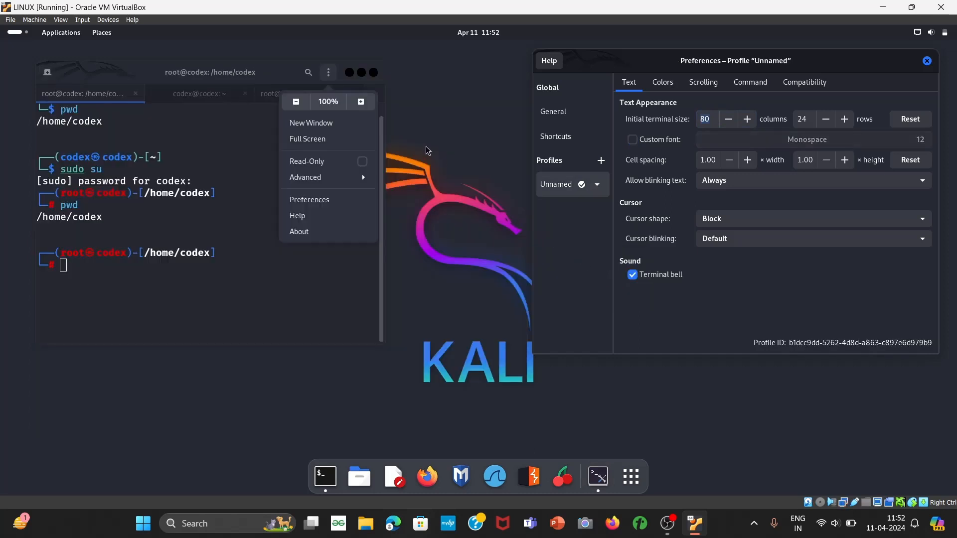